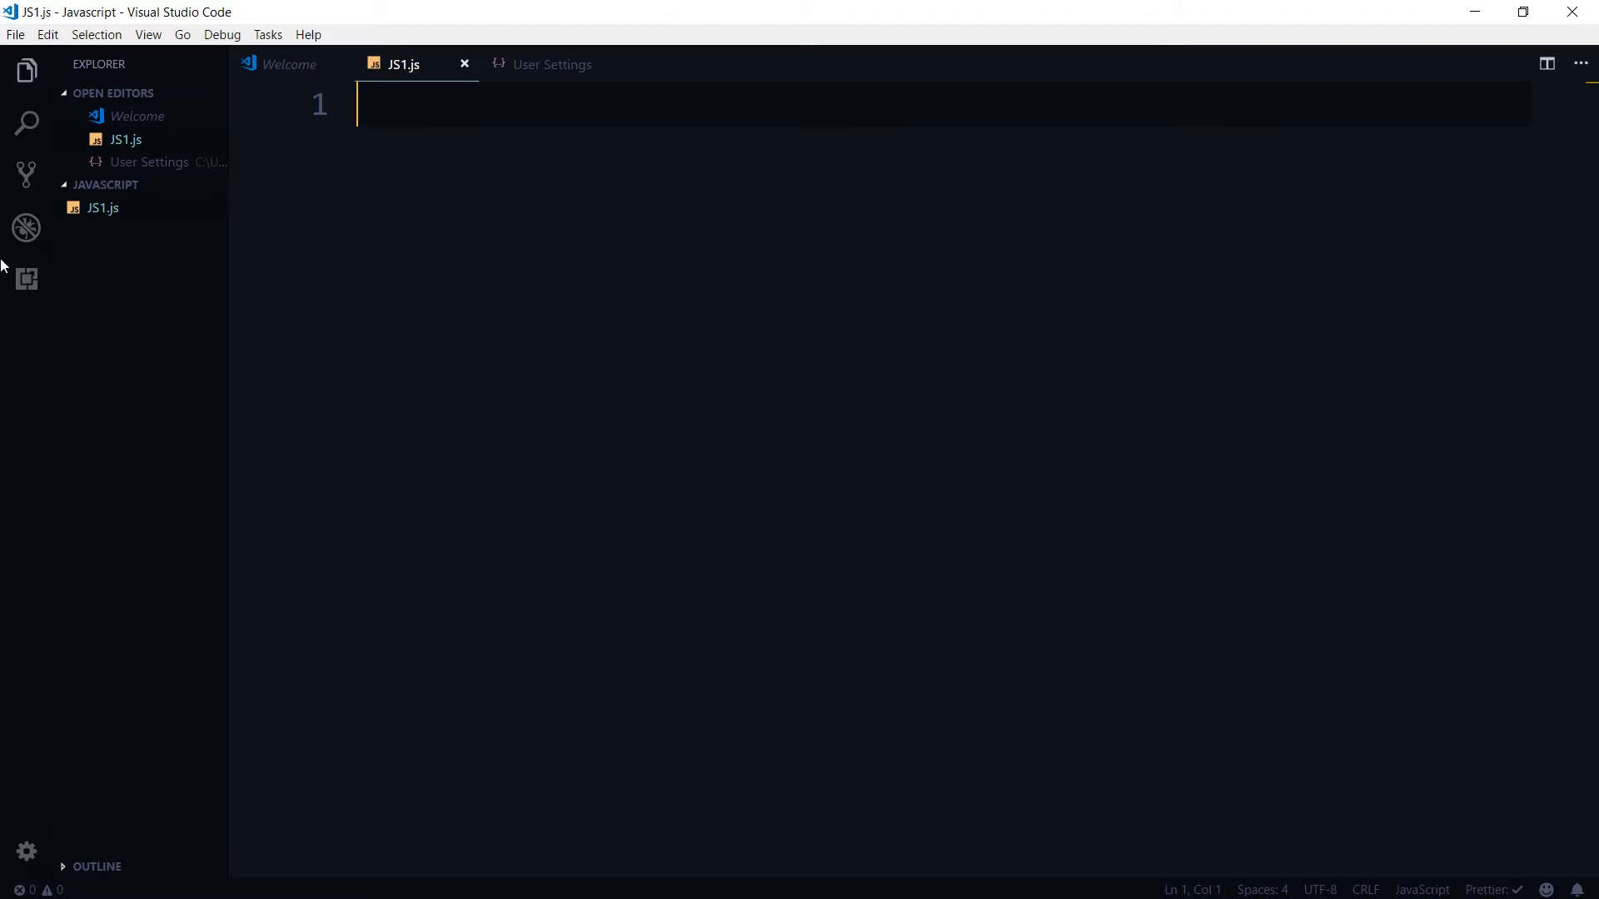
- Review the installed extensions, then hide the side bar to widen the JS1.js editor
left_click(25, 280)
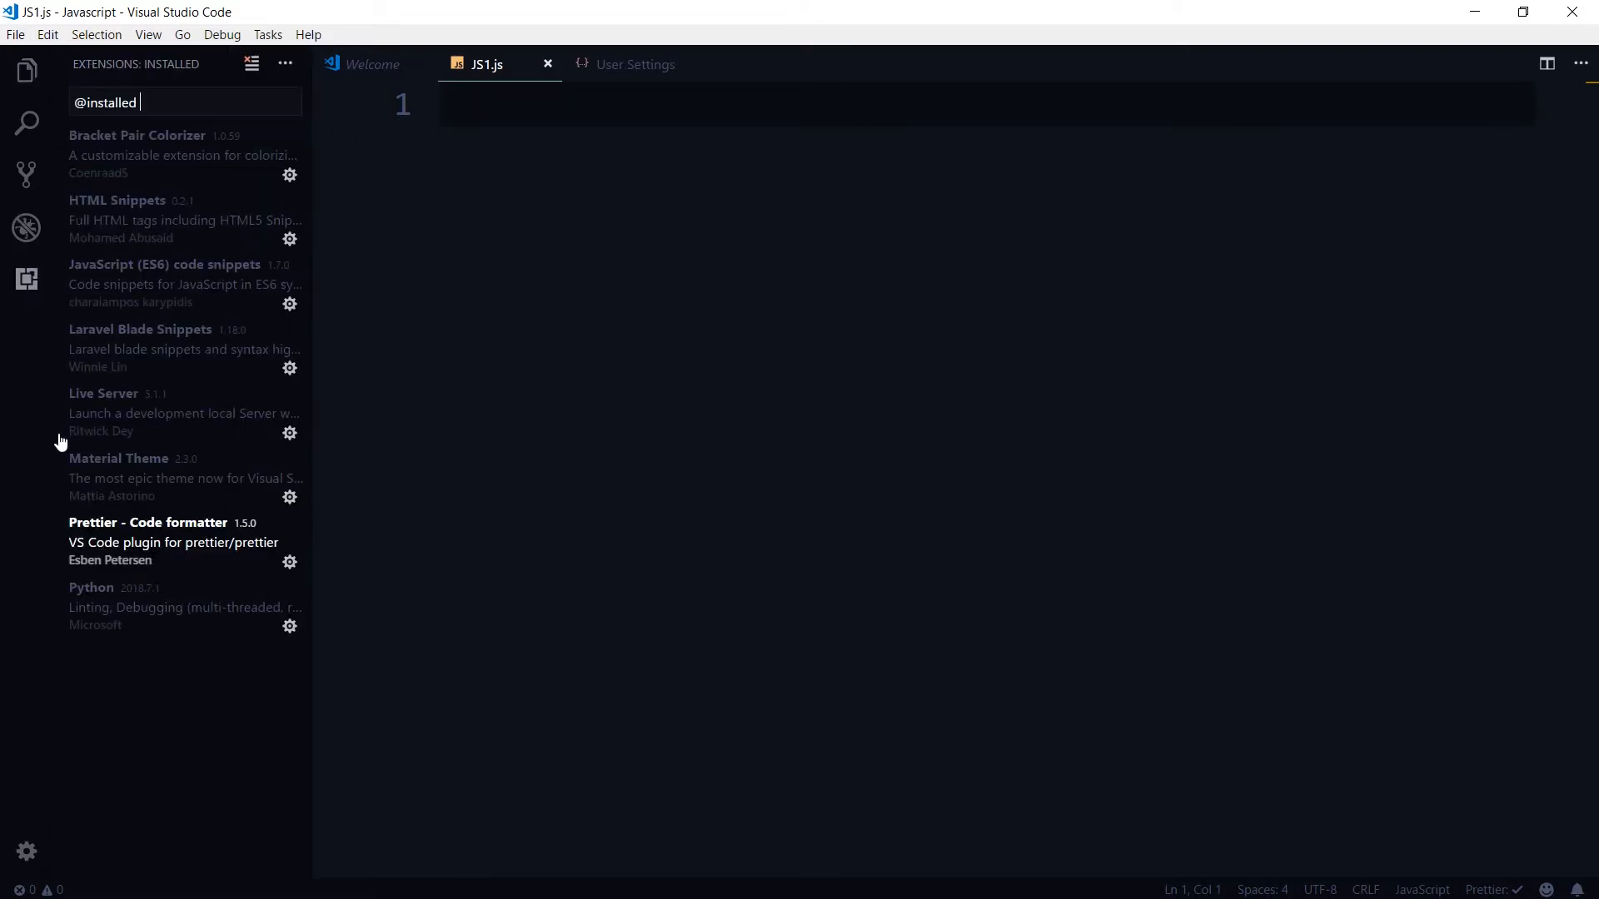
mouse_move(171, 445)
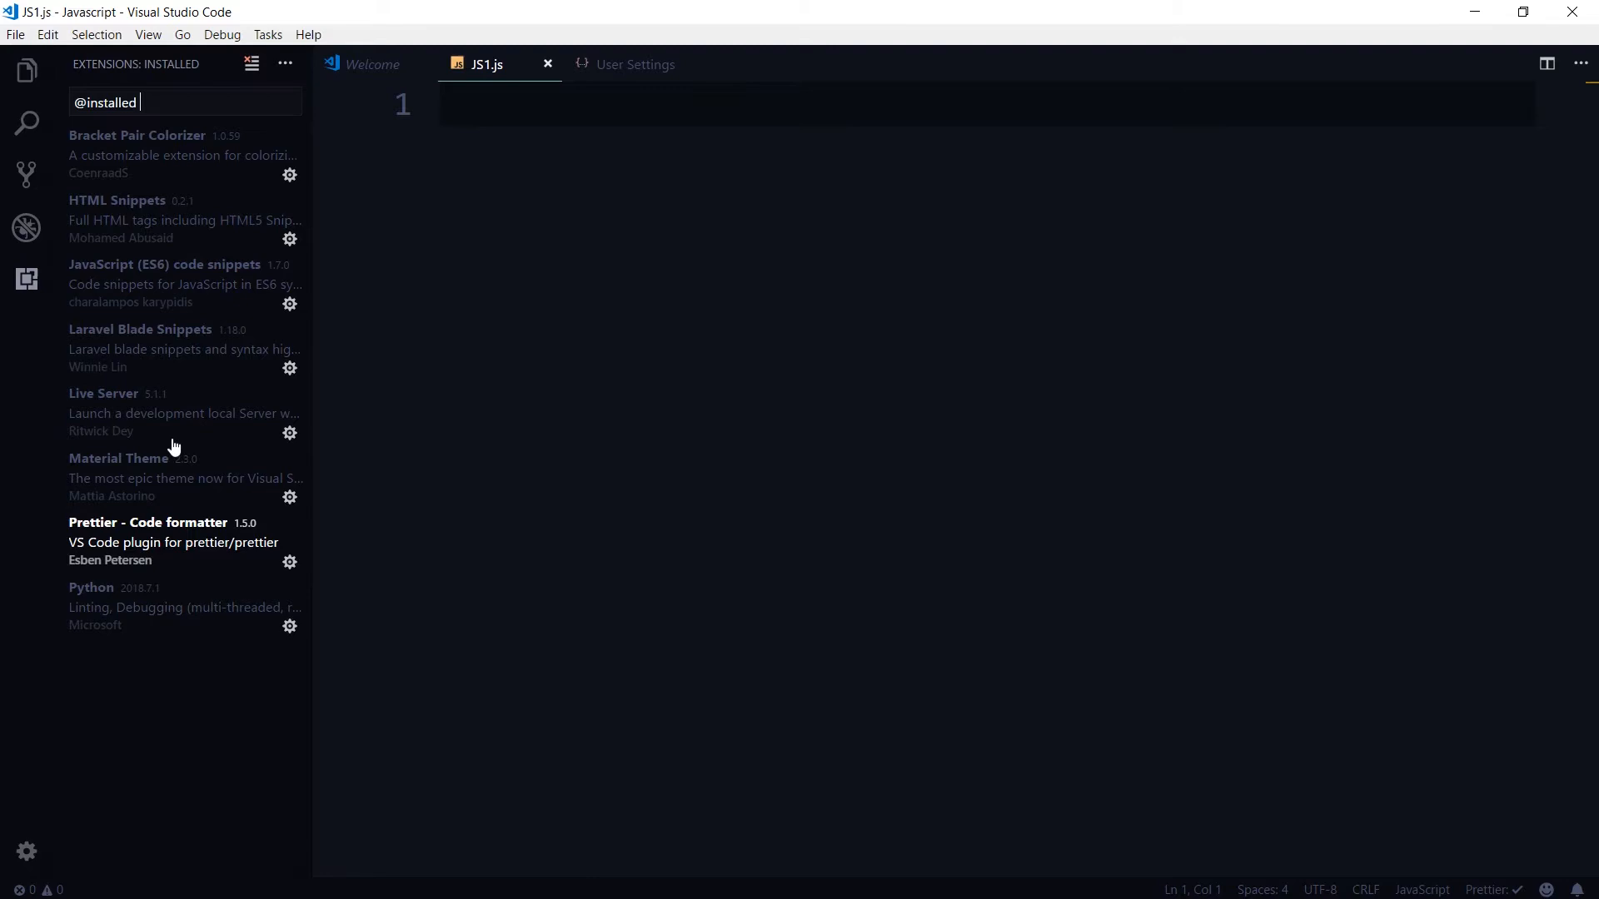
mouse_move(182, 453)
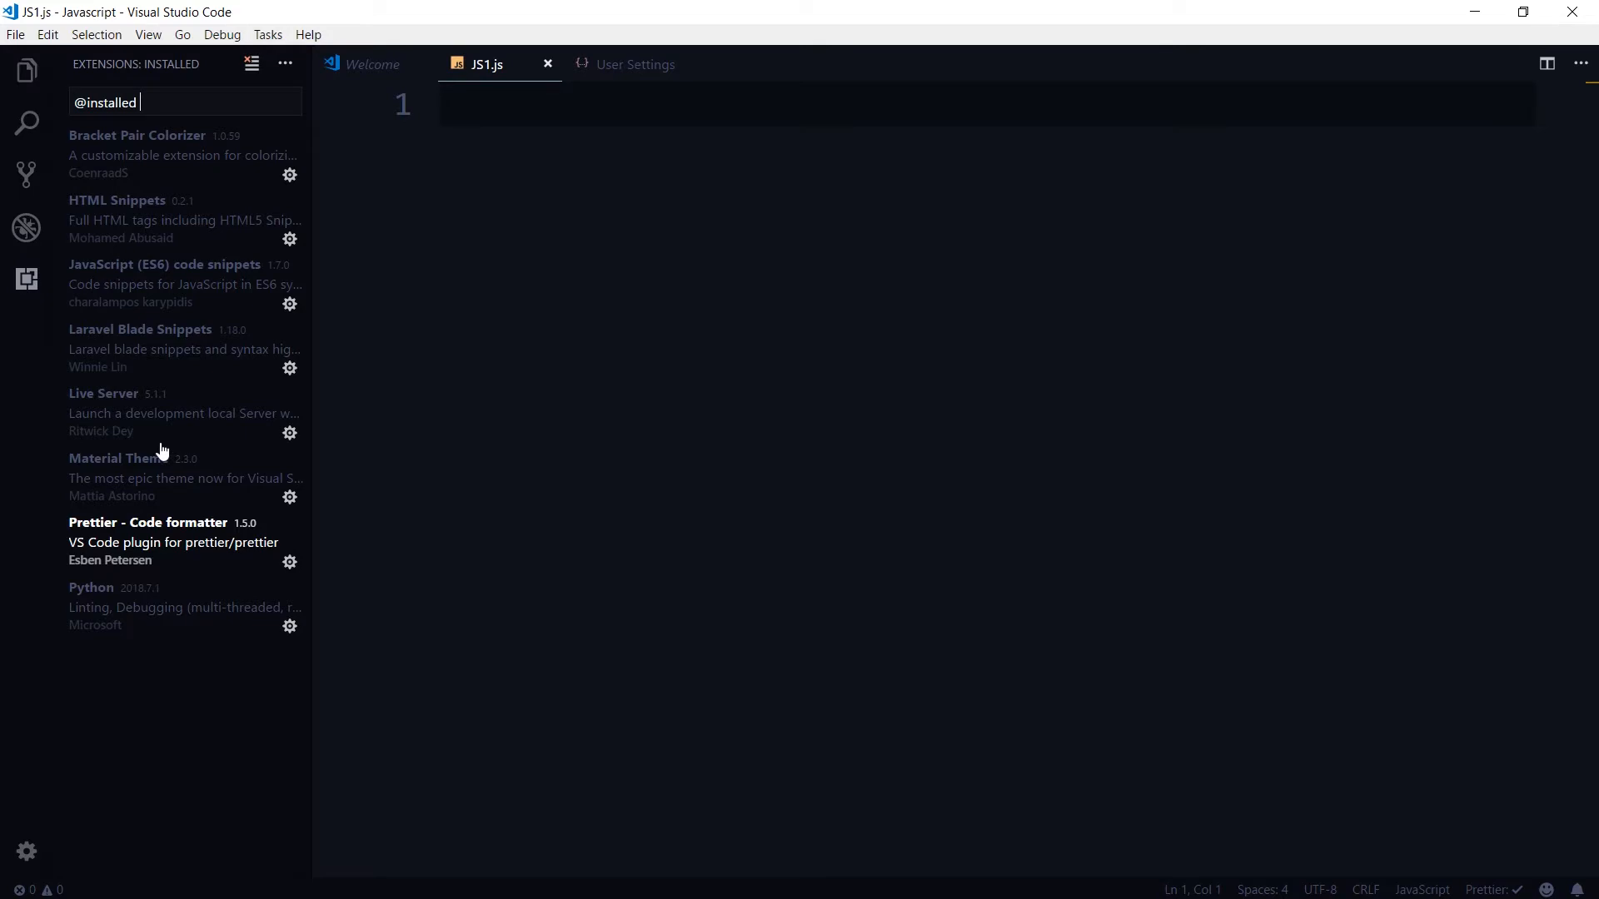
mouse_move(30, 225)
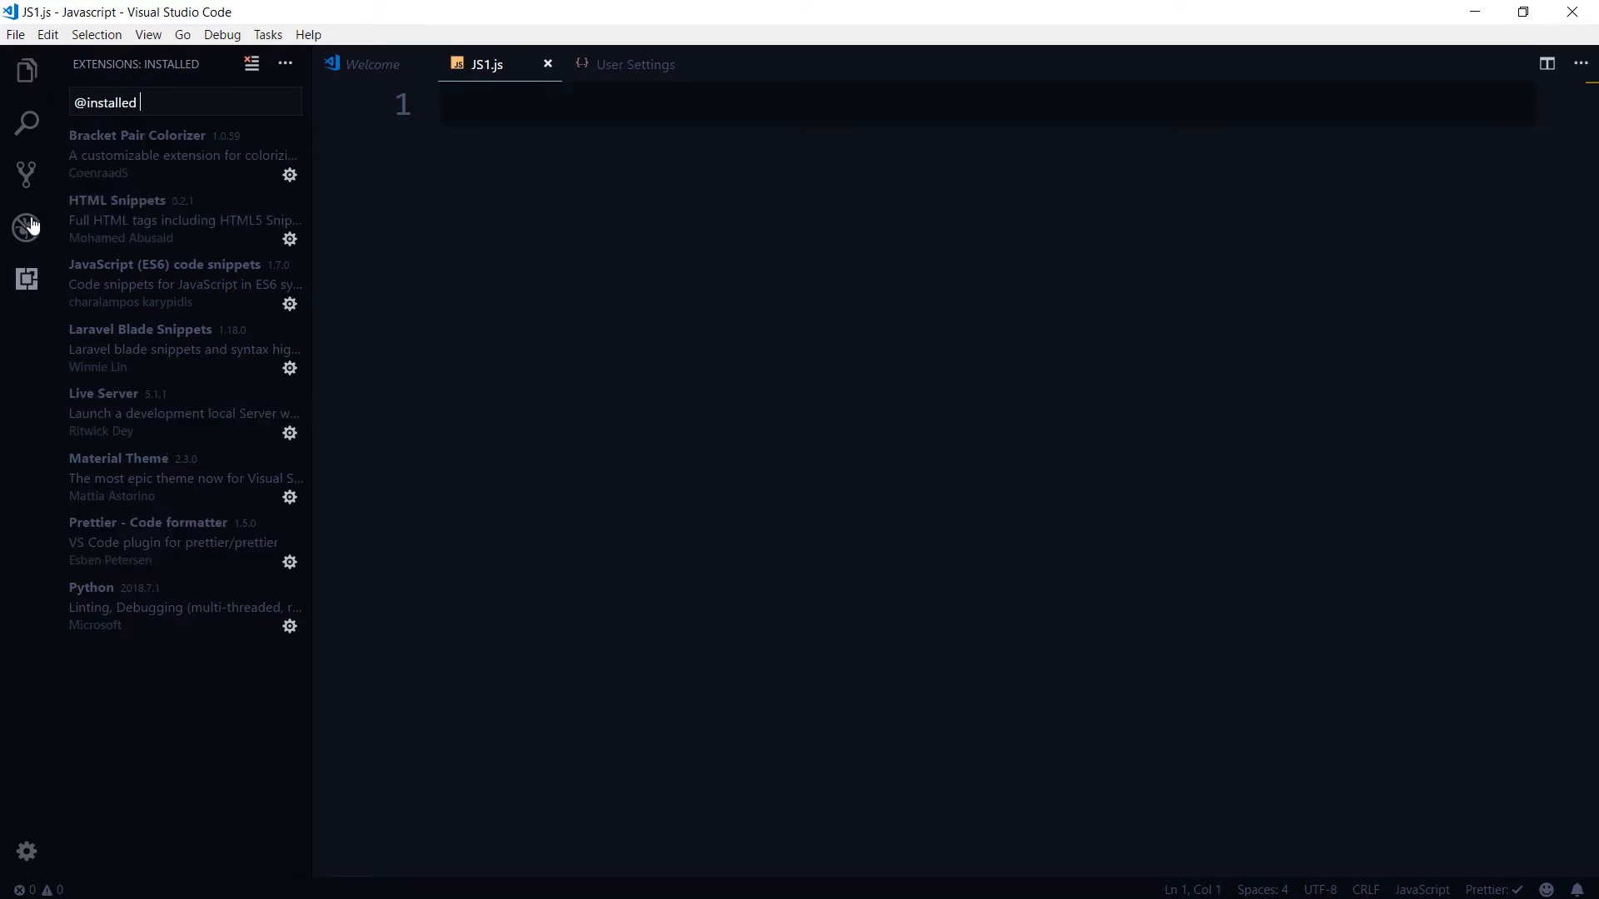
left_click(27, 227)
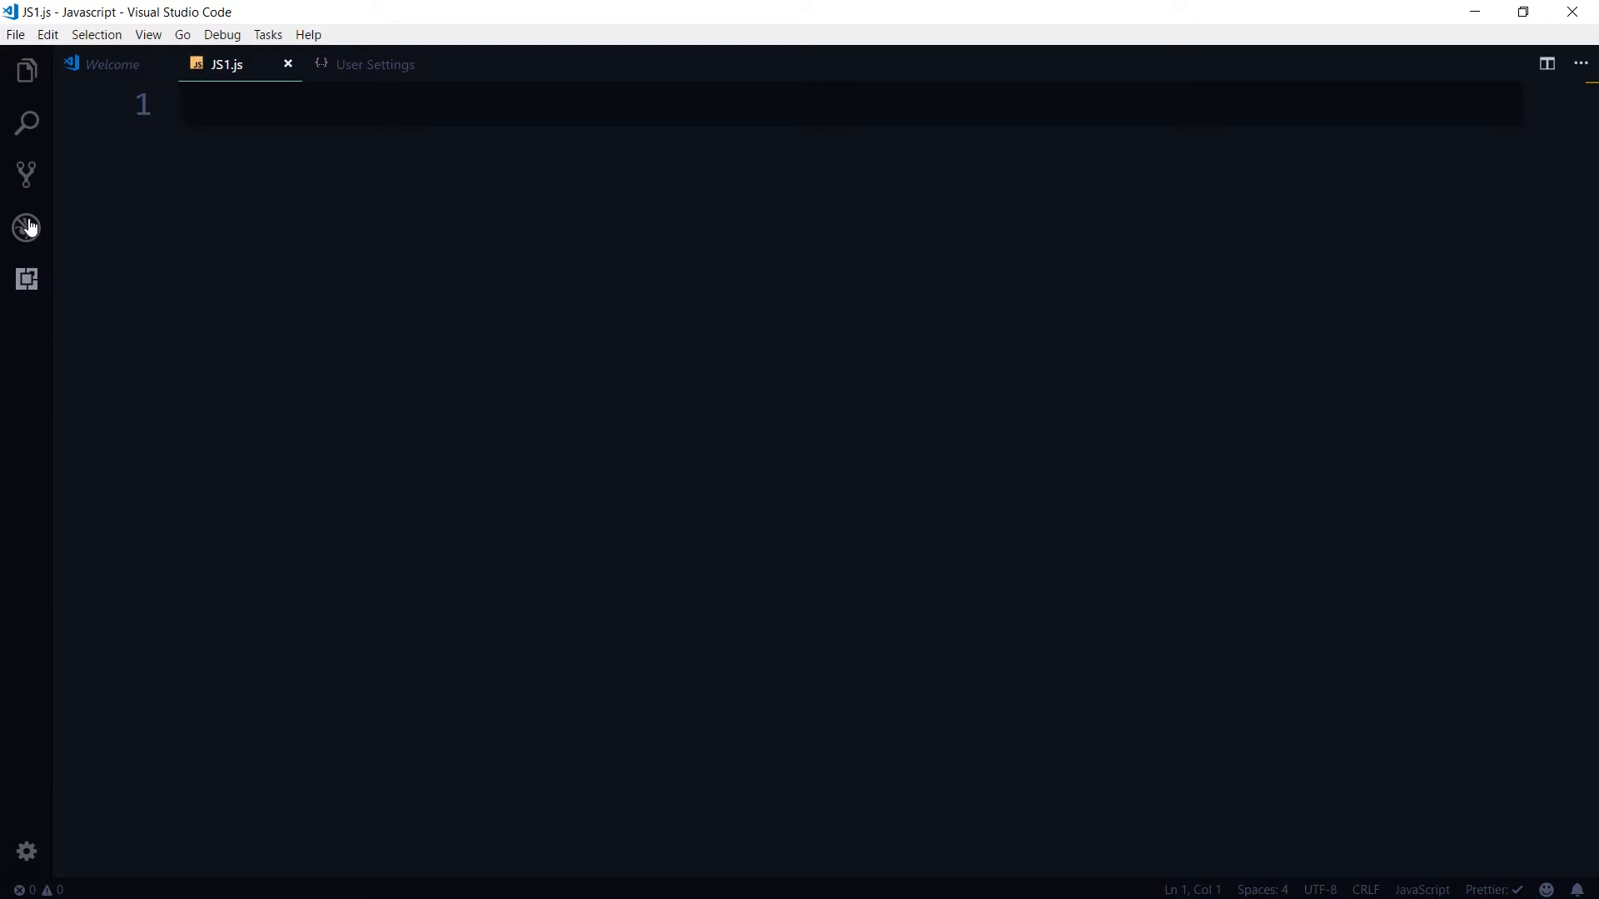
- Write console.log("Hello All"); on line 1 of JS1.js
type("console.log(")
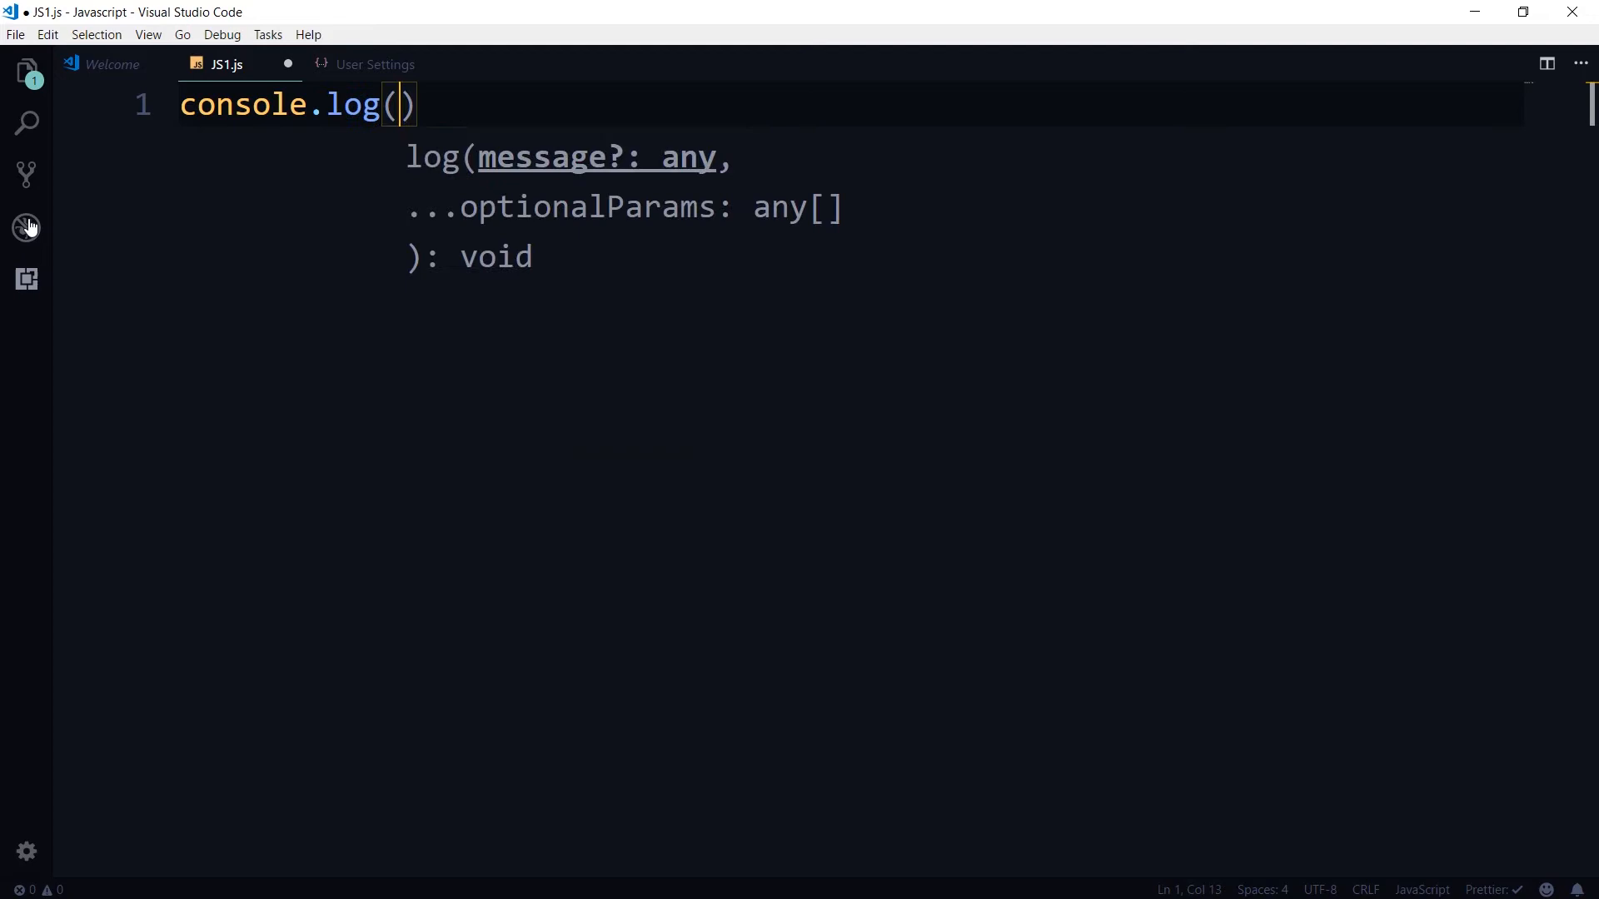
type("\"H\"")
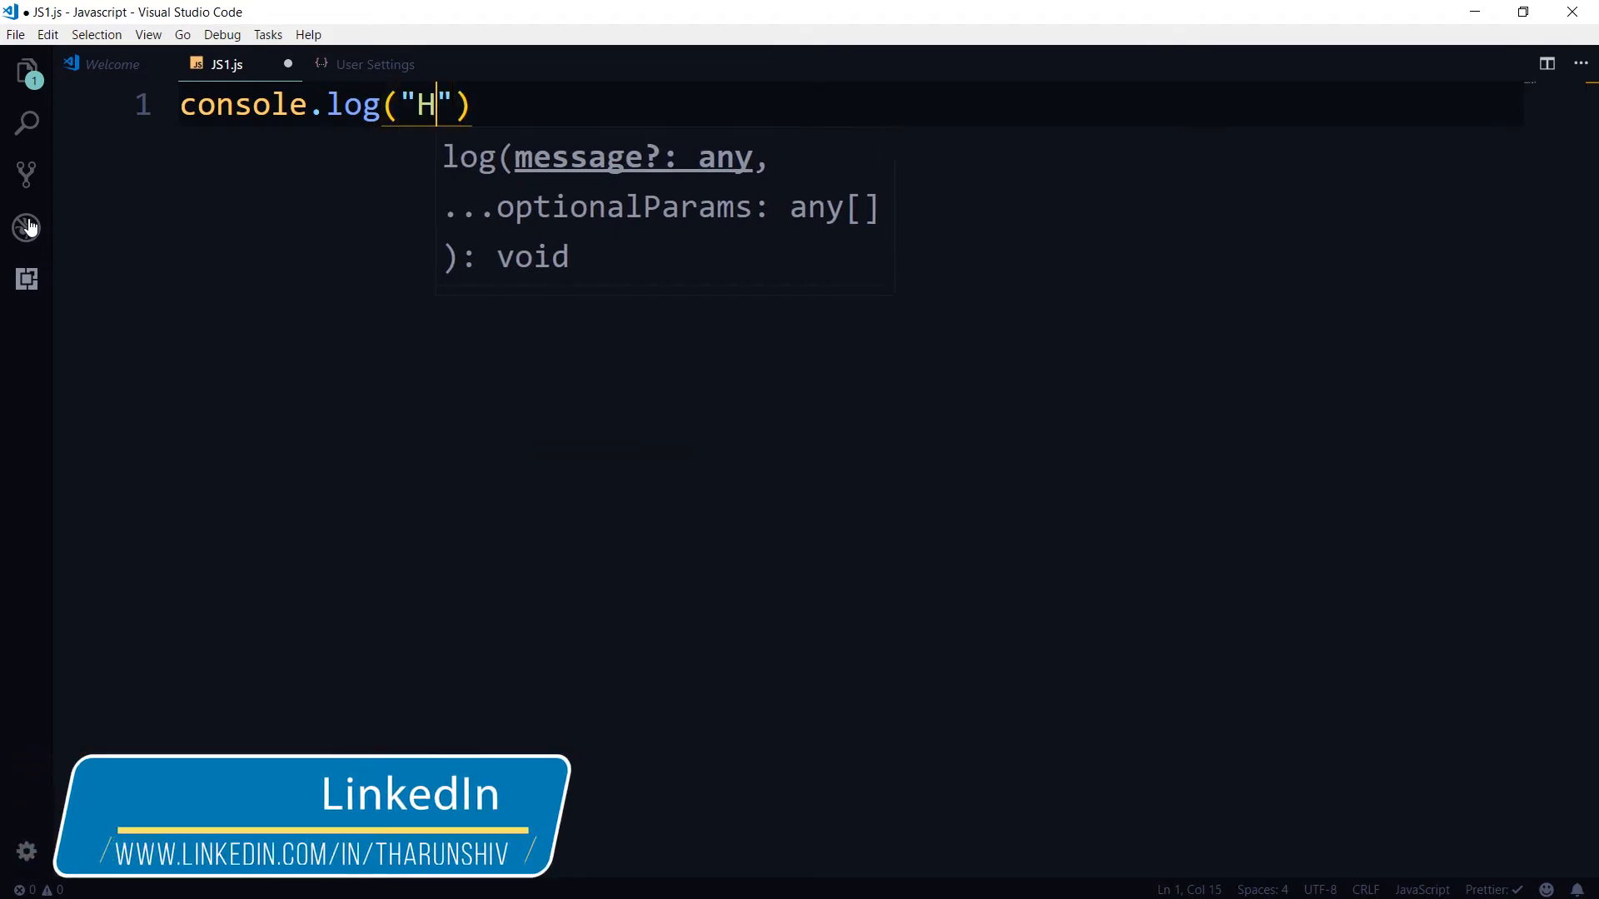
type("ello All")
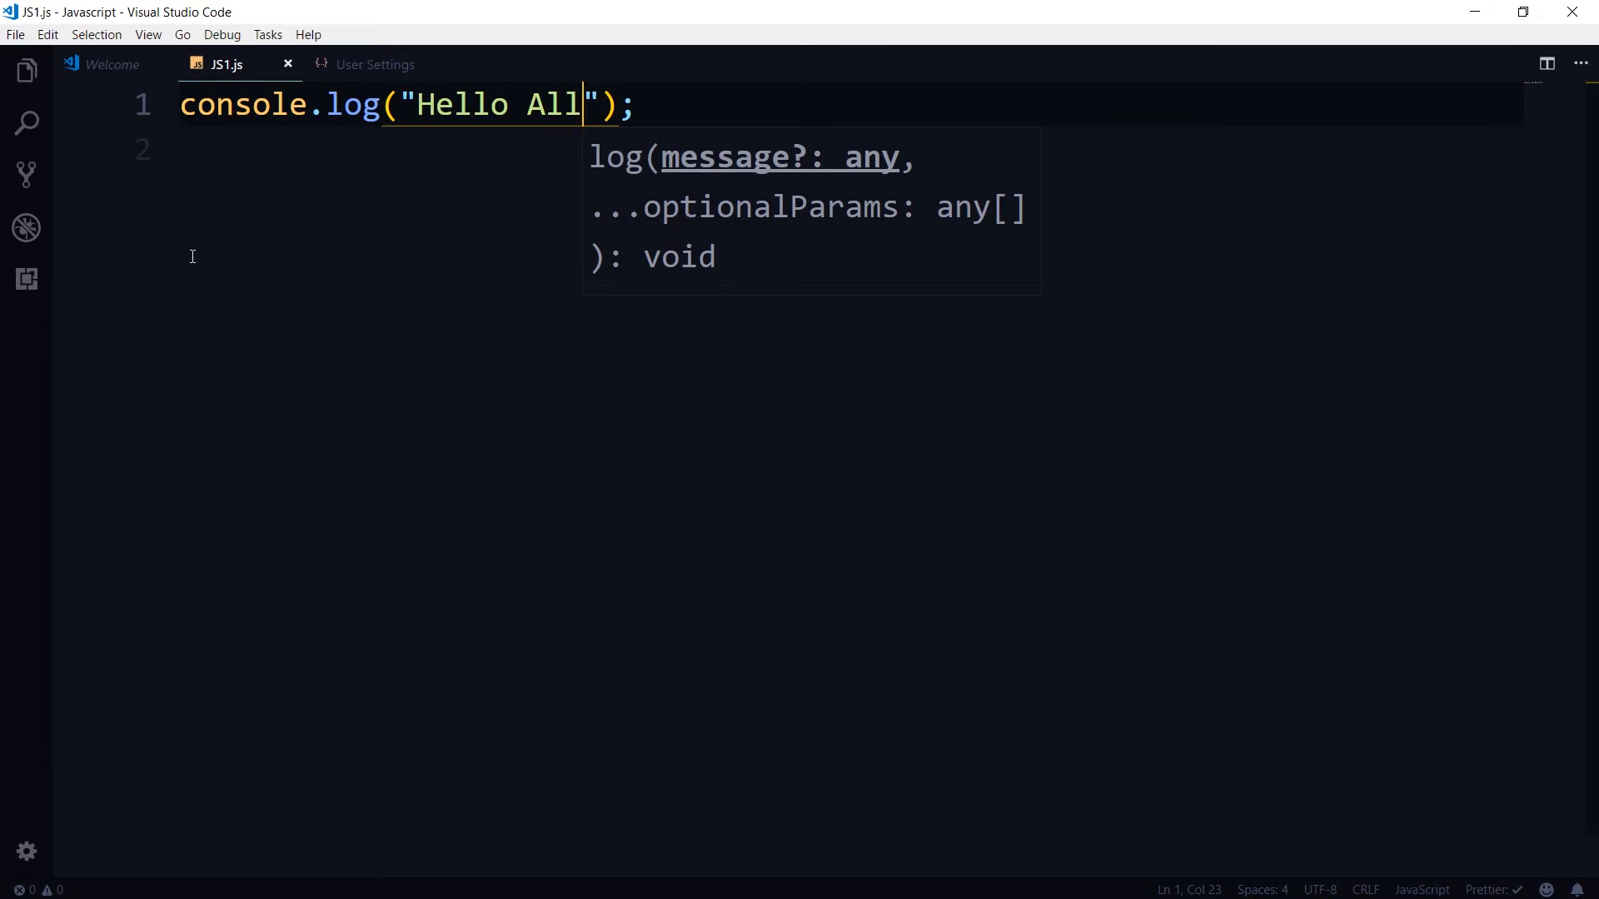
mouse_move(501, 83)
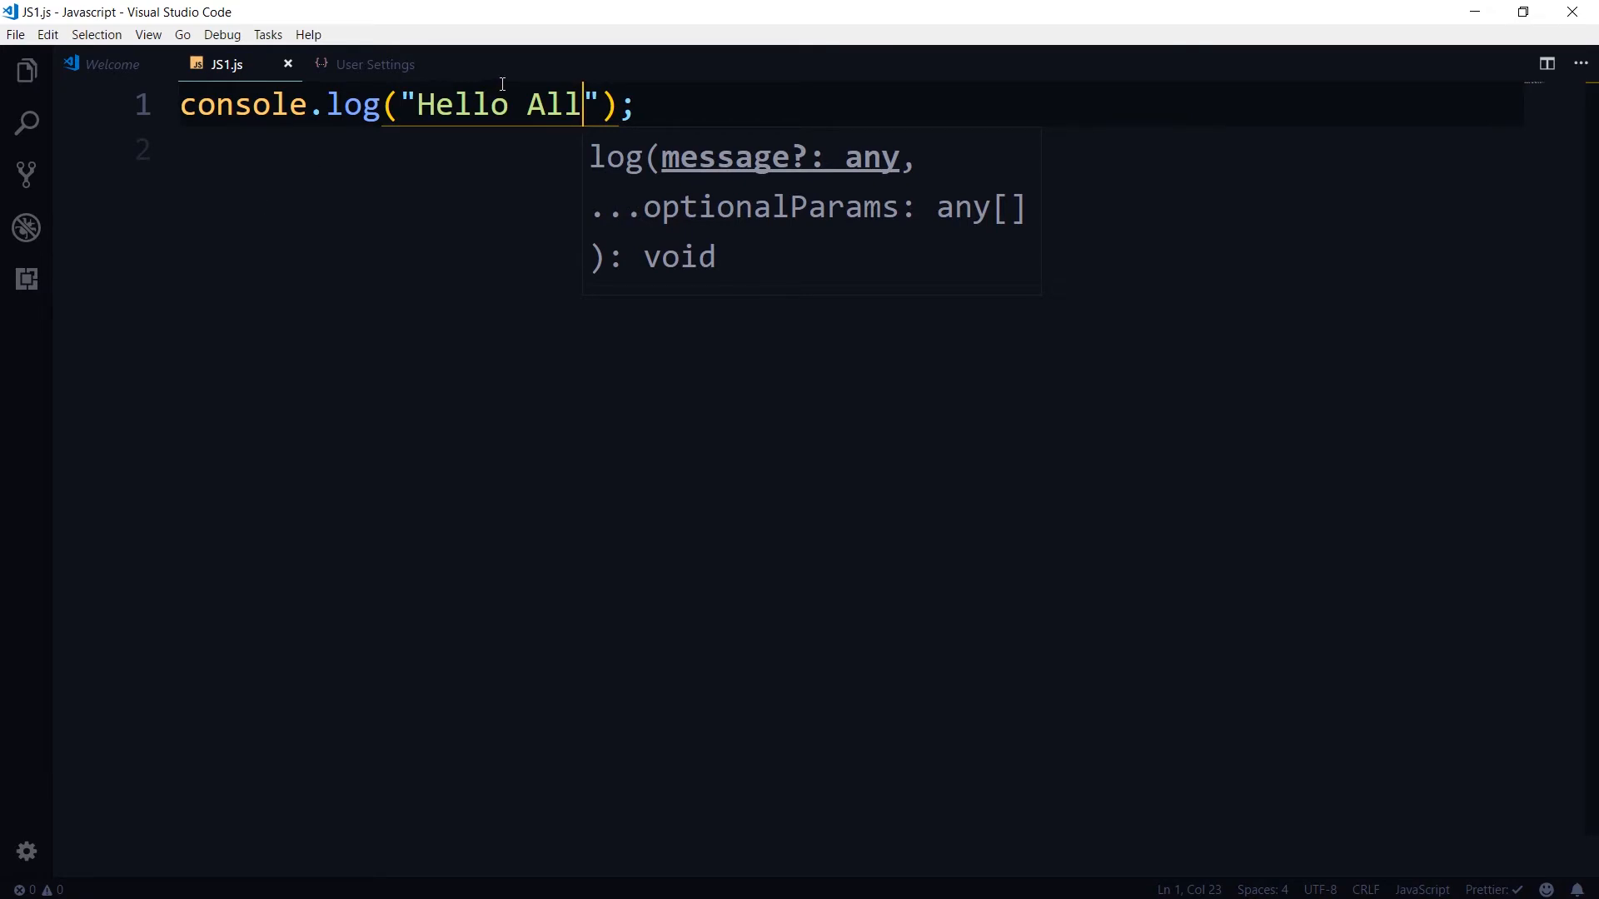
mouse_move(443, 93)
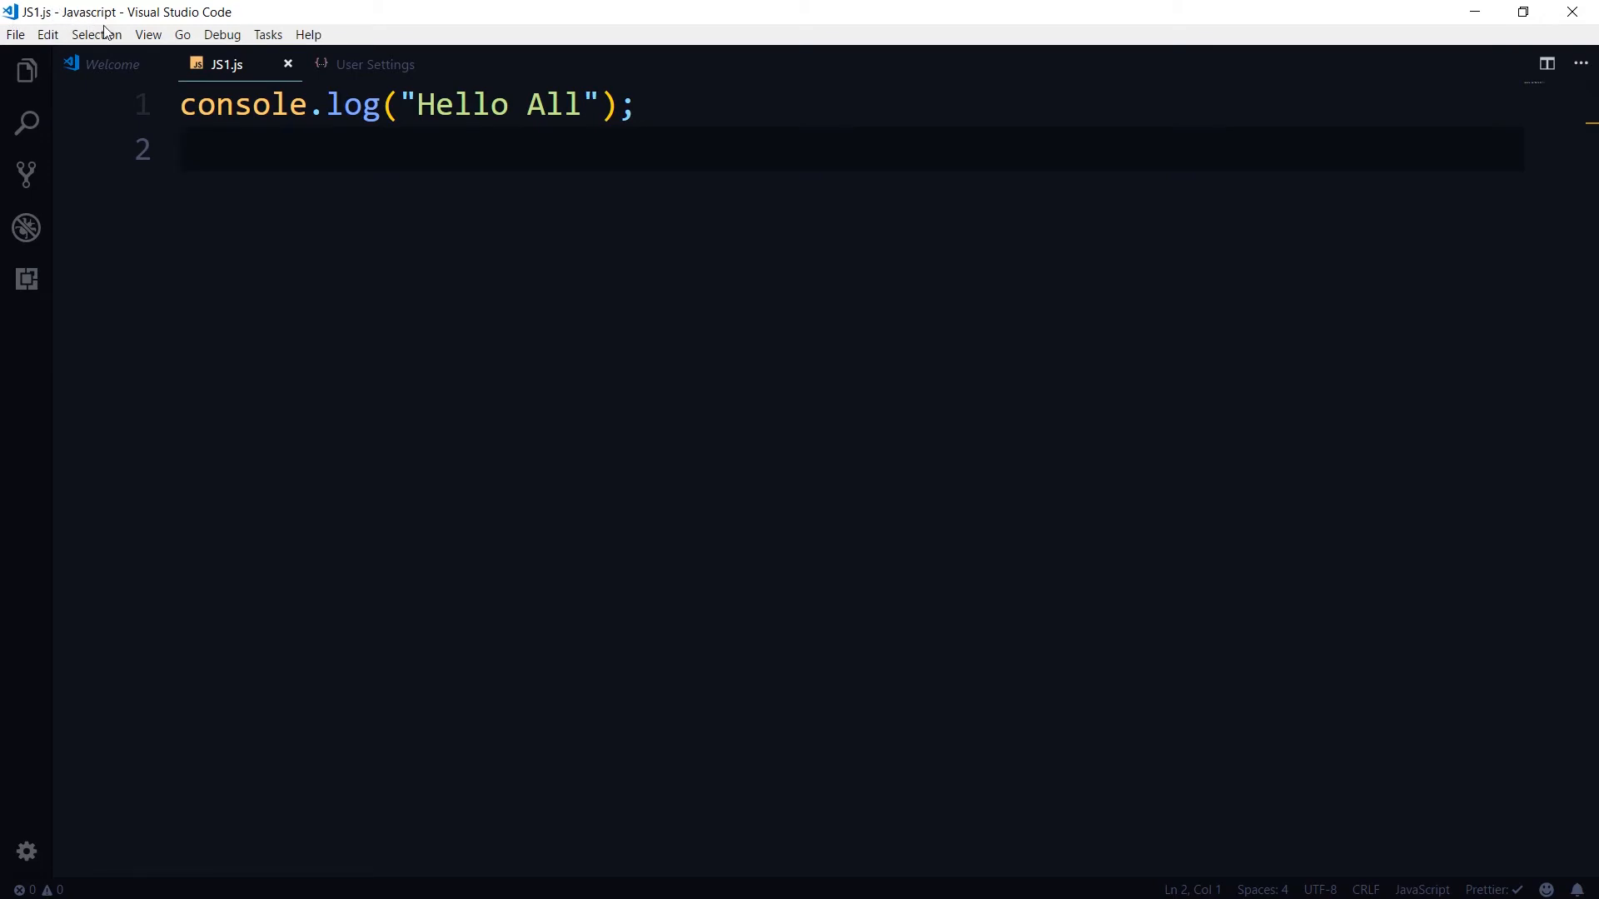
- Show the integrated bash terminal below the editor via View > Integrated Terminal
left_click(149, 33)
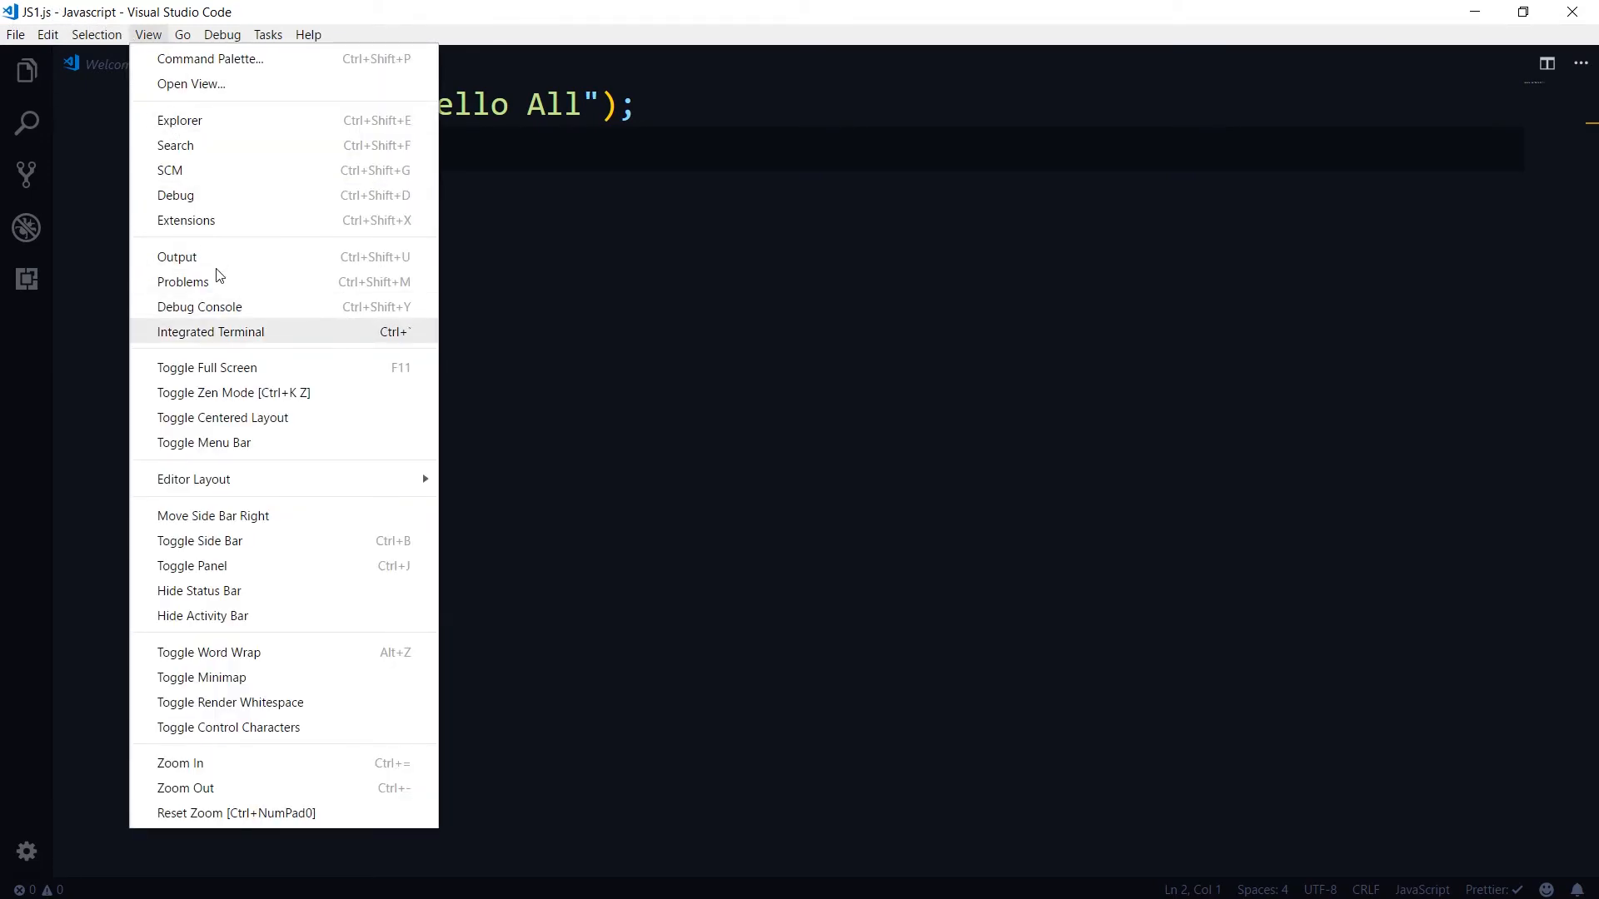
mouse_move(315, 278)
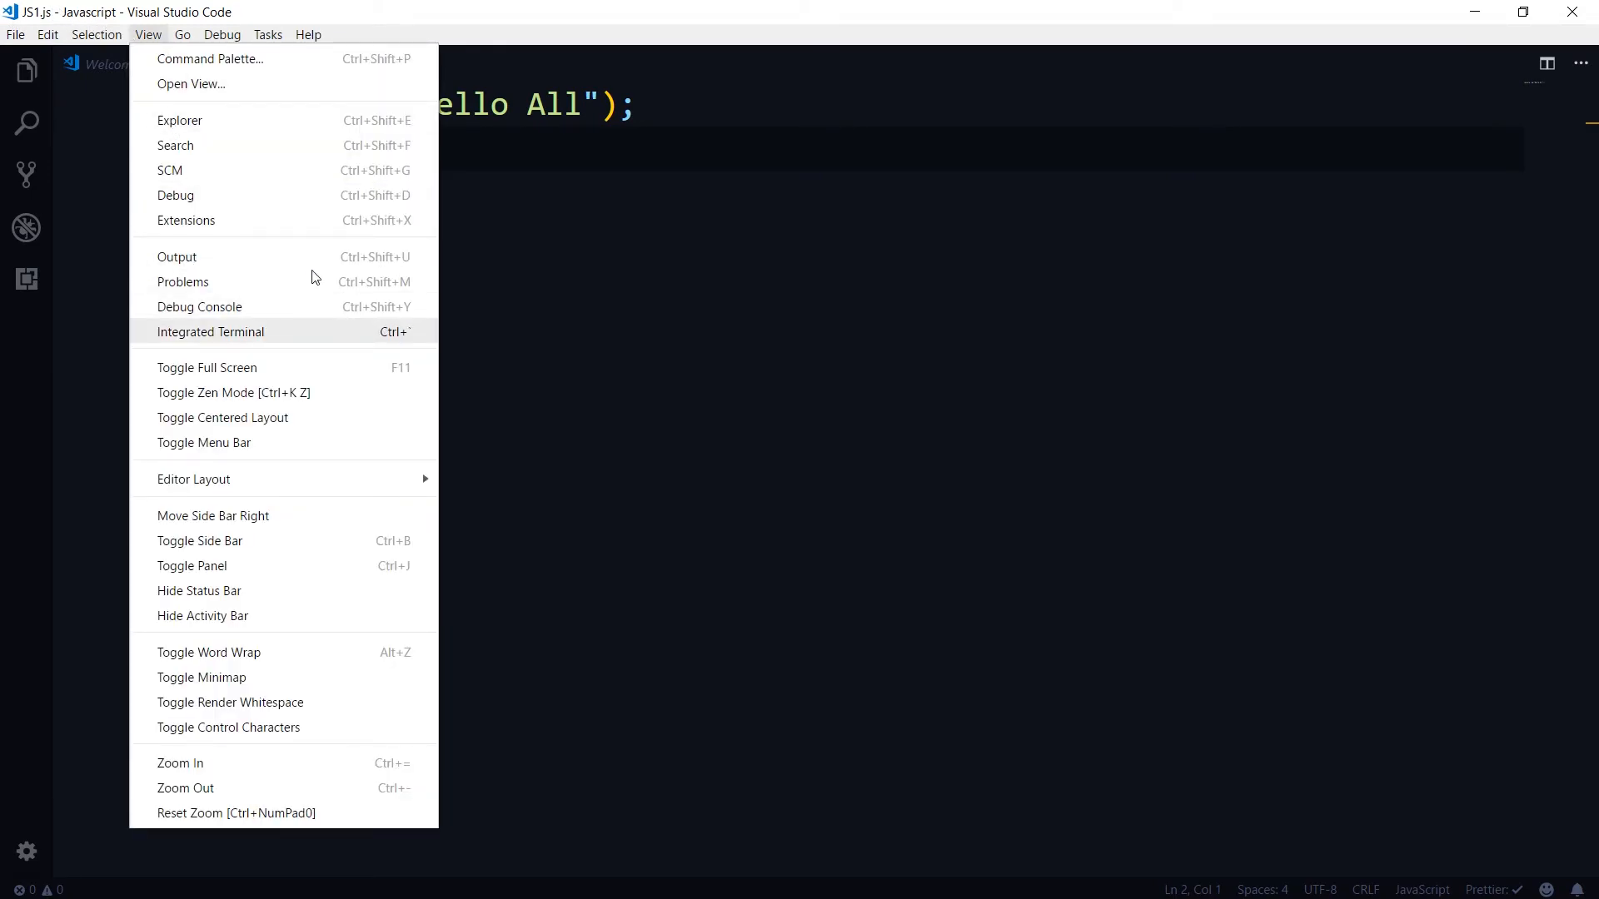
left_click(210, 332)
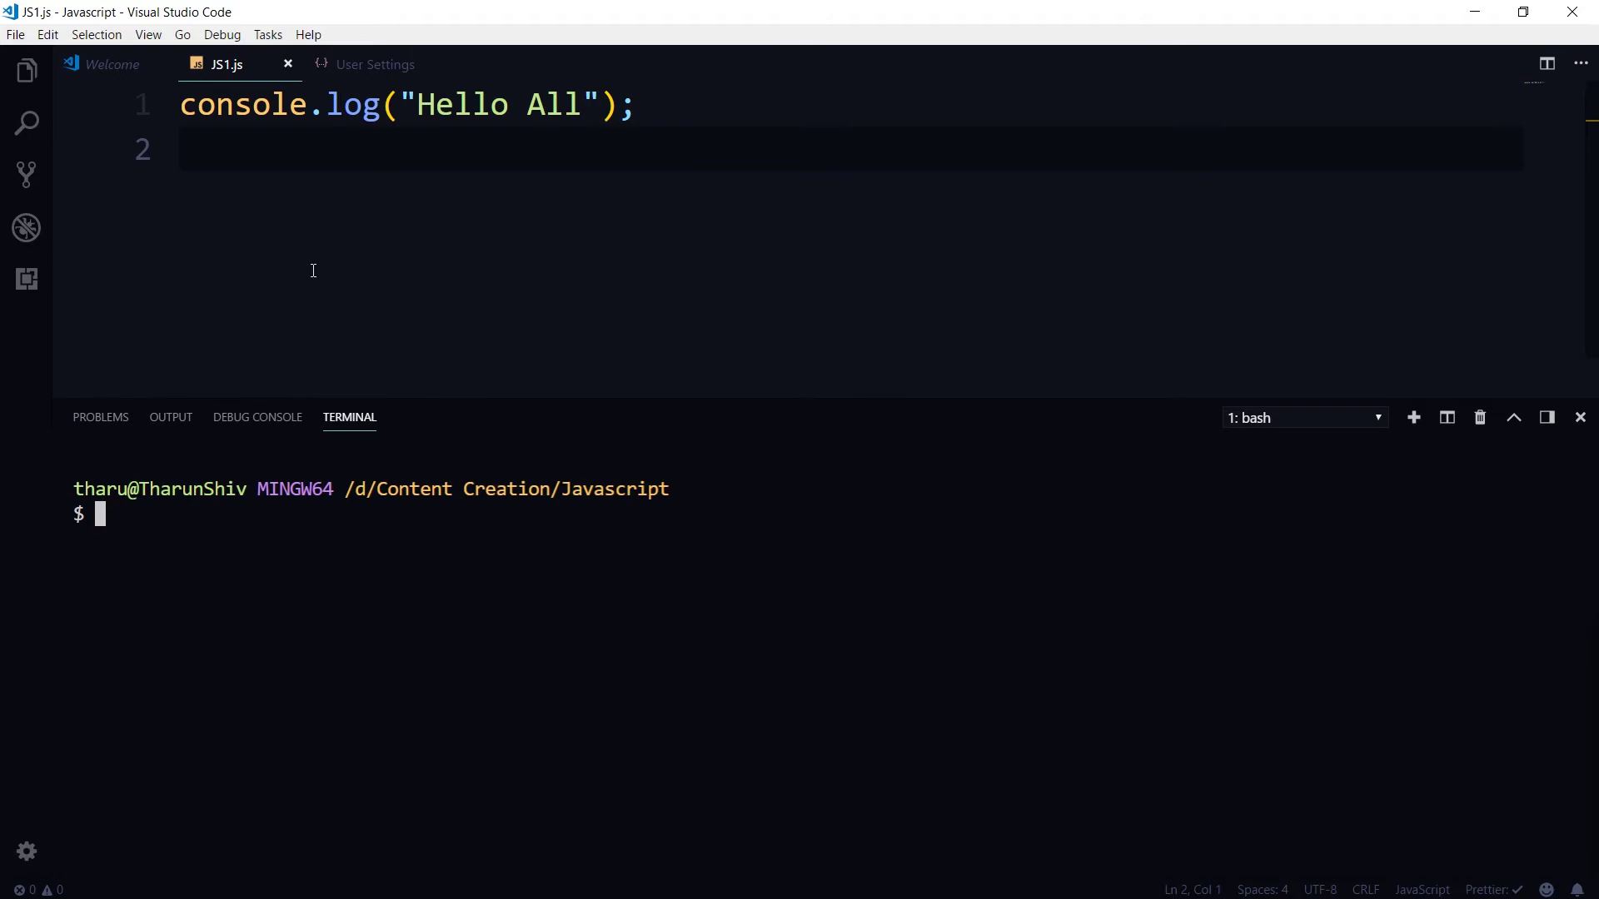
mouse_move(528, 388)
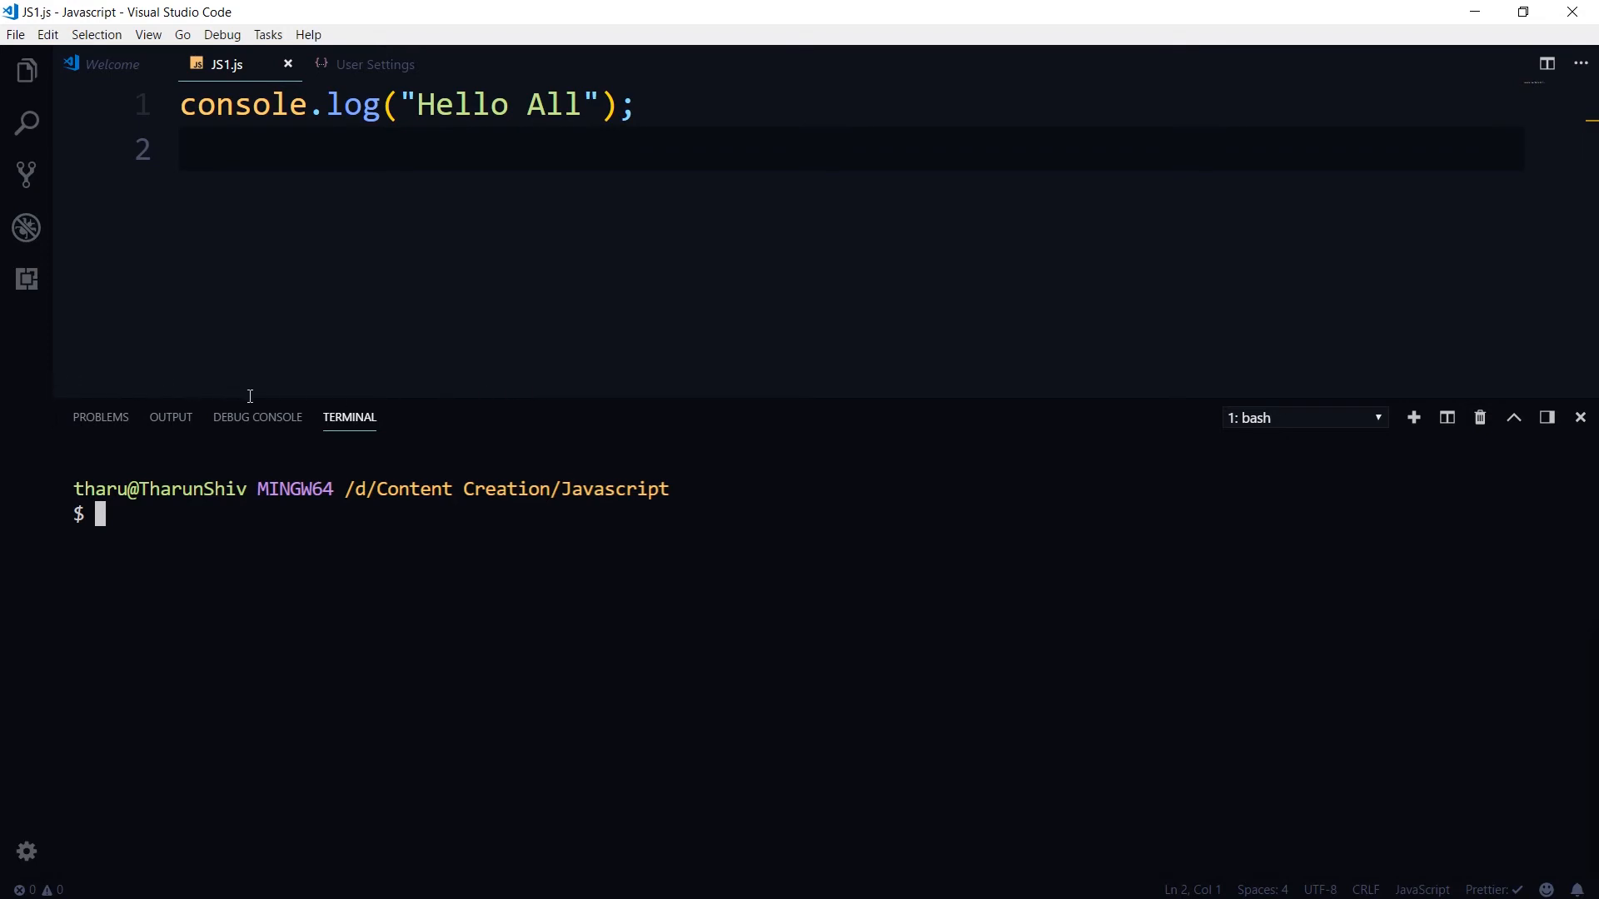
mouse_move(63, 451)
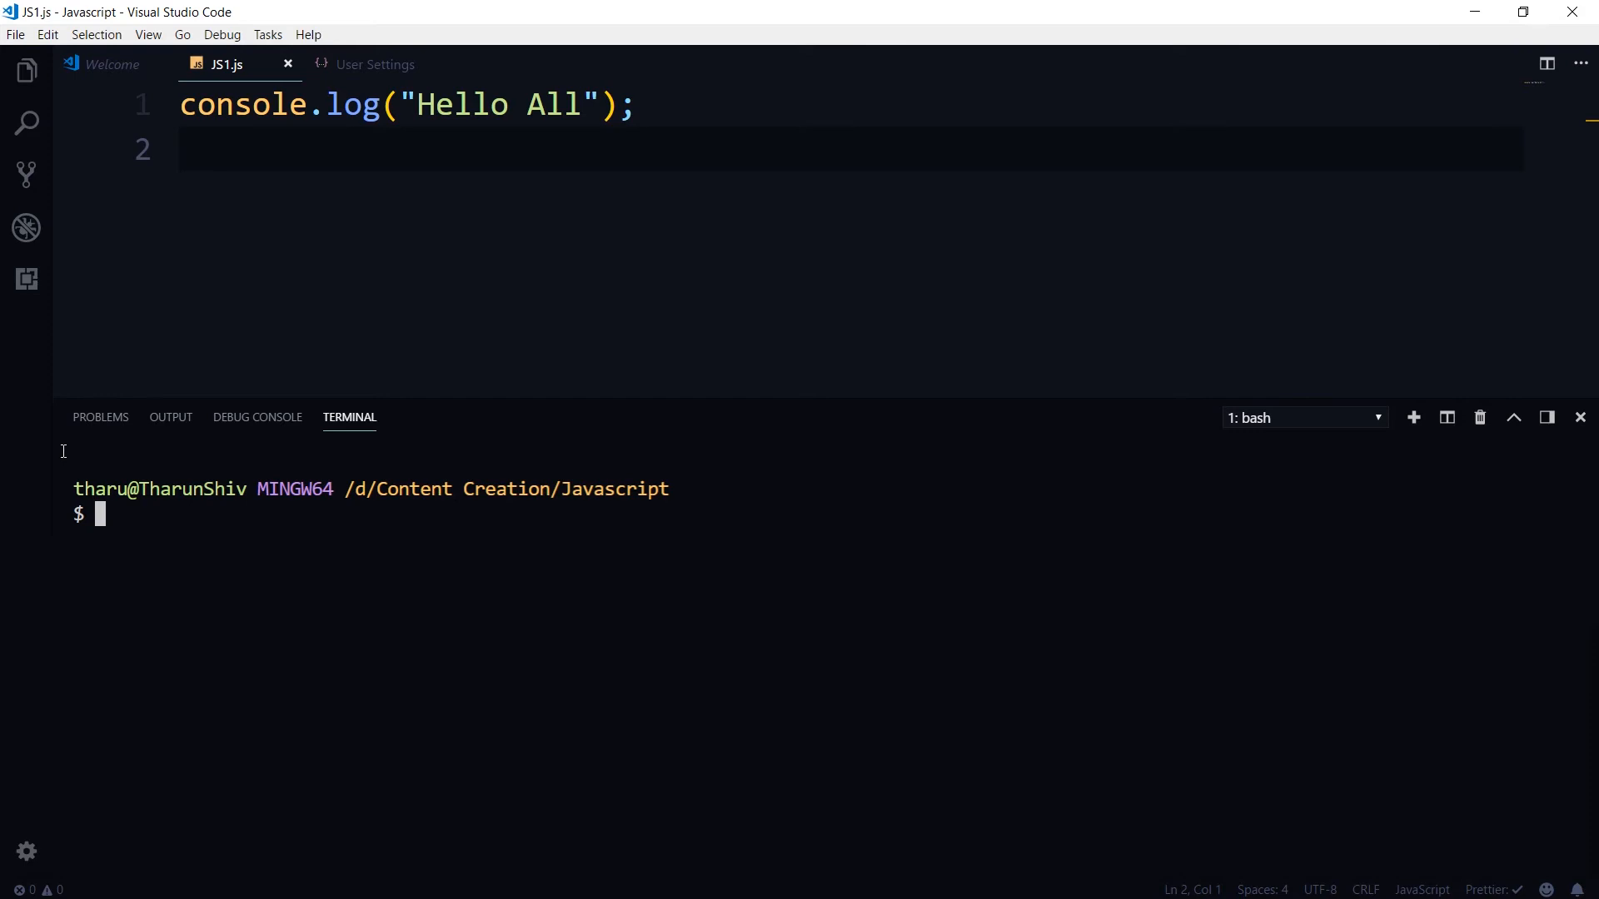
- Run node JS1 in the terminal so it prints Hello All
type("node")
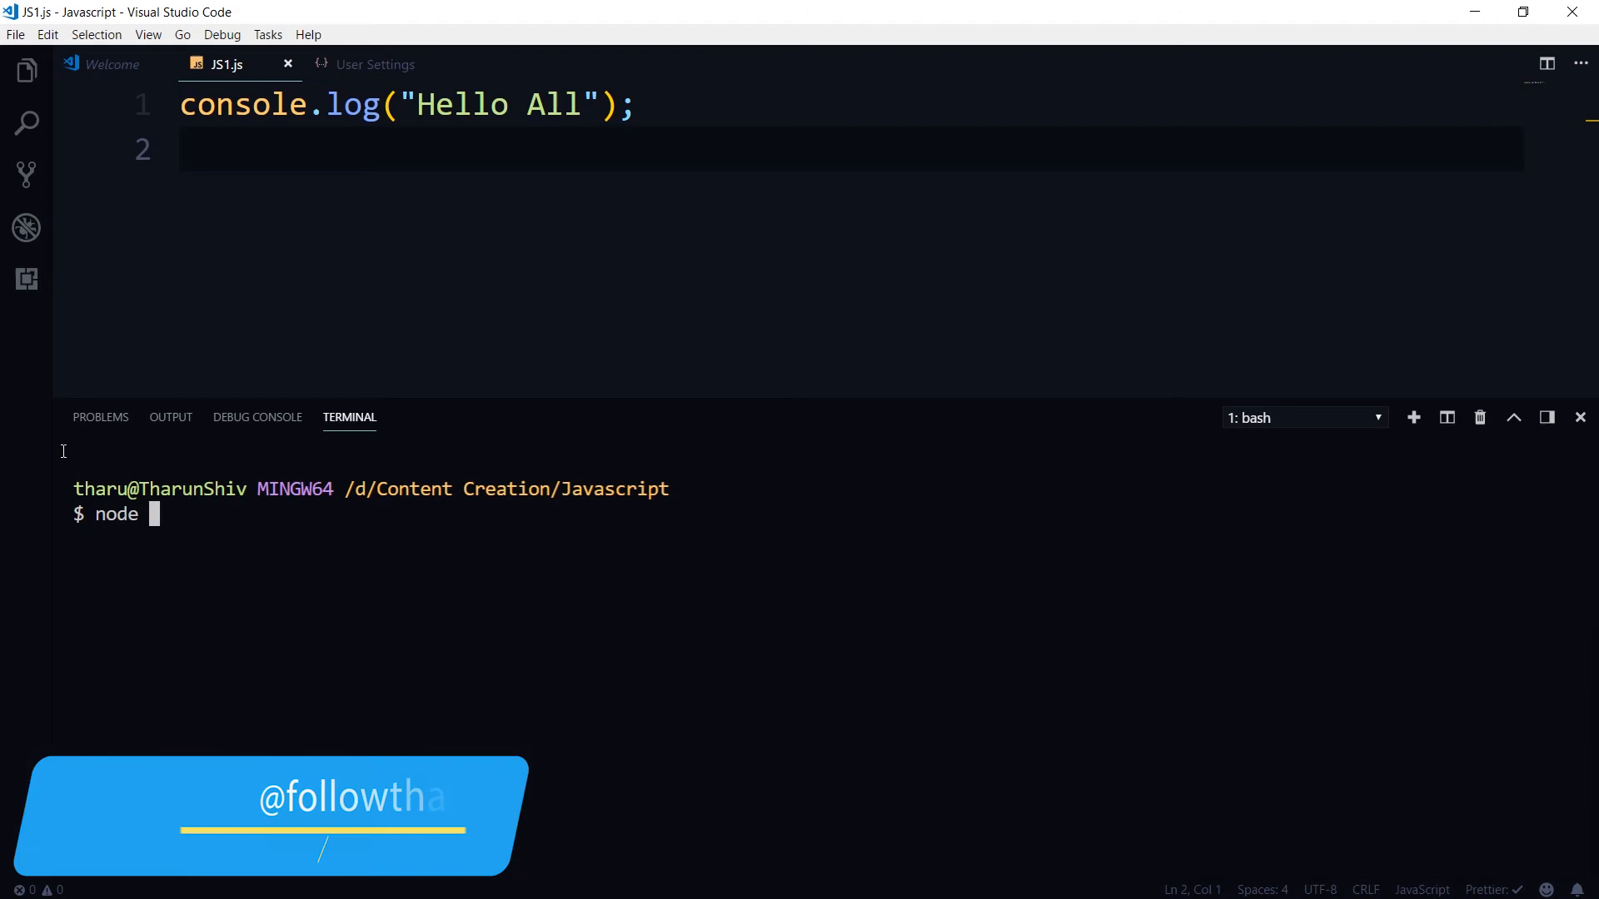
type("JS1")
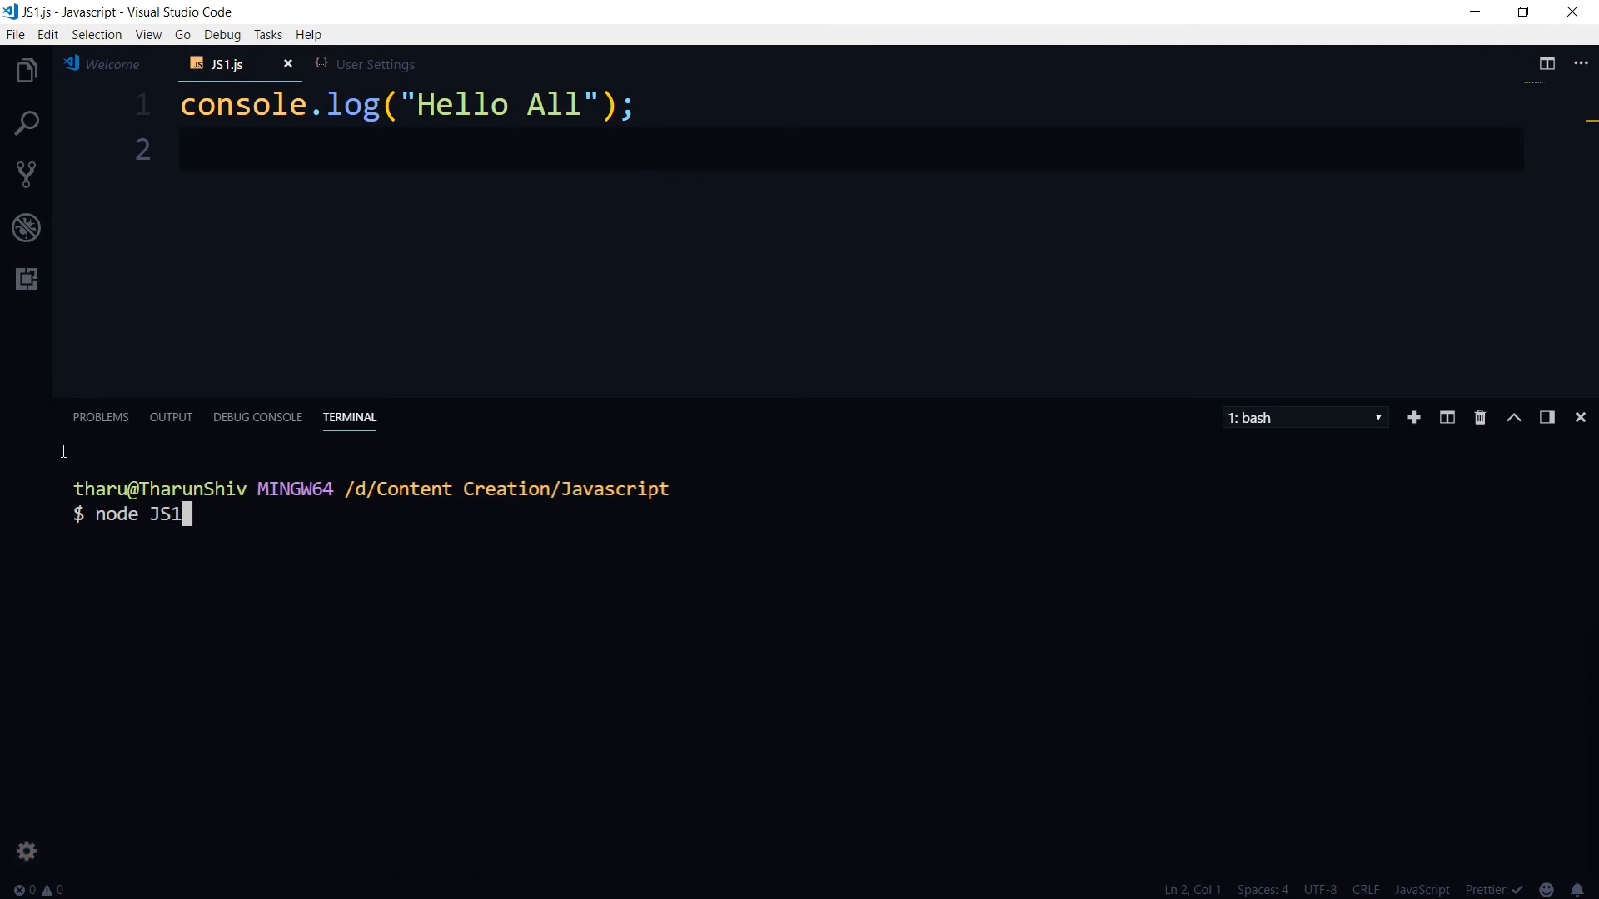
key("Return")
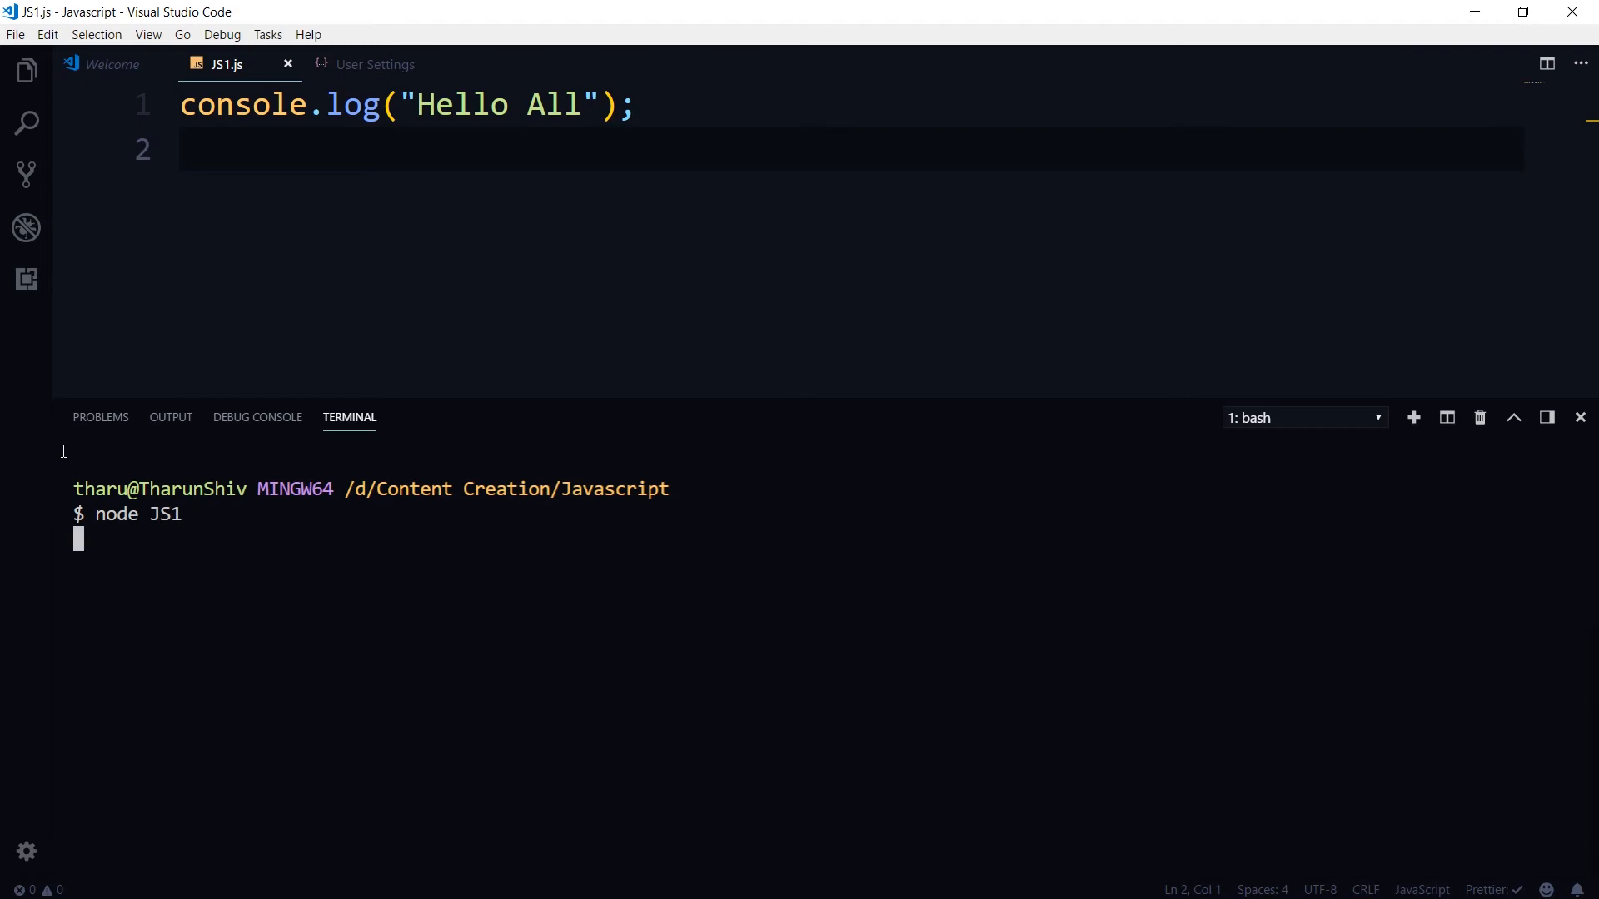
key("Return")
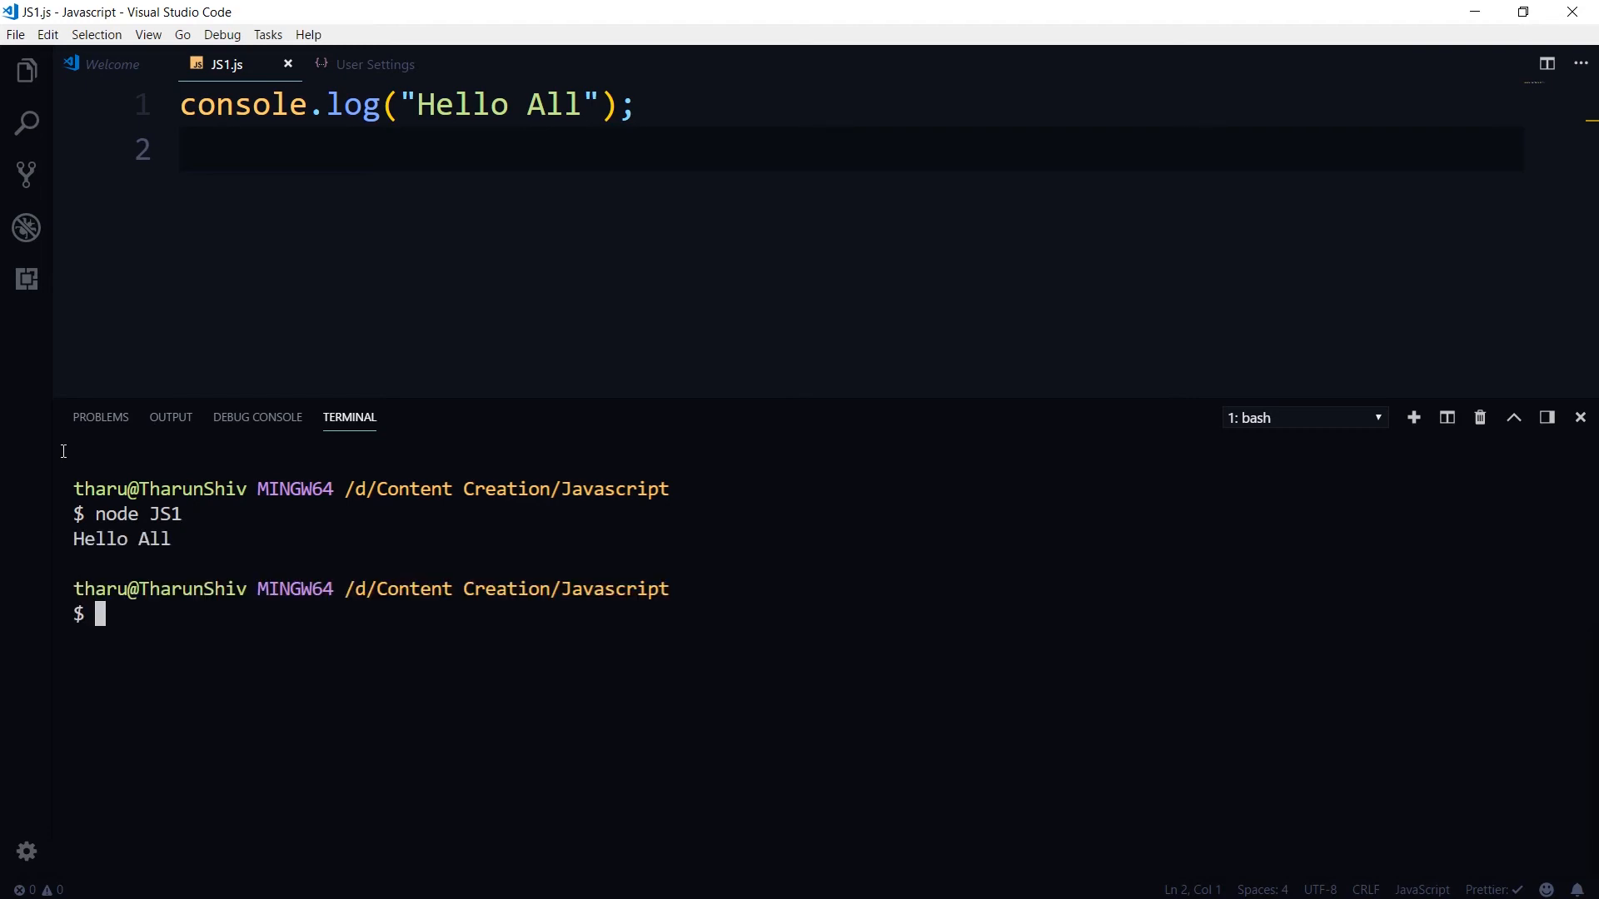
mouse_move(418, 260)
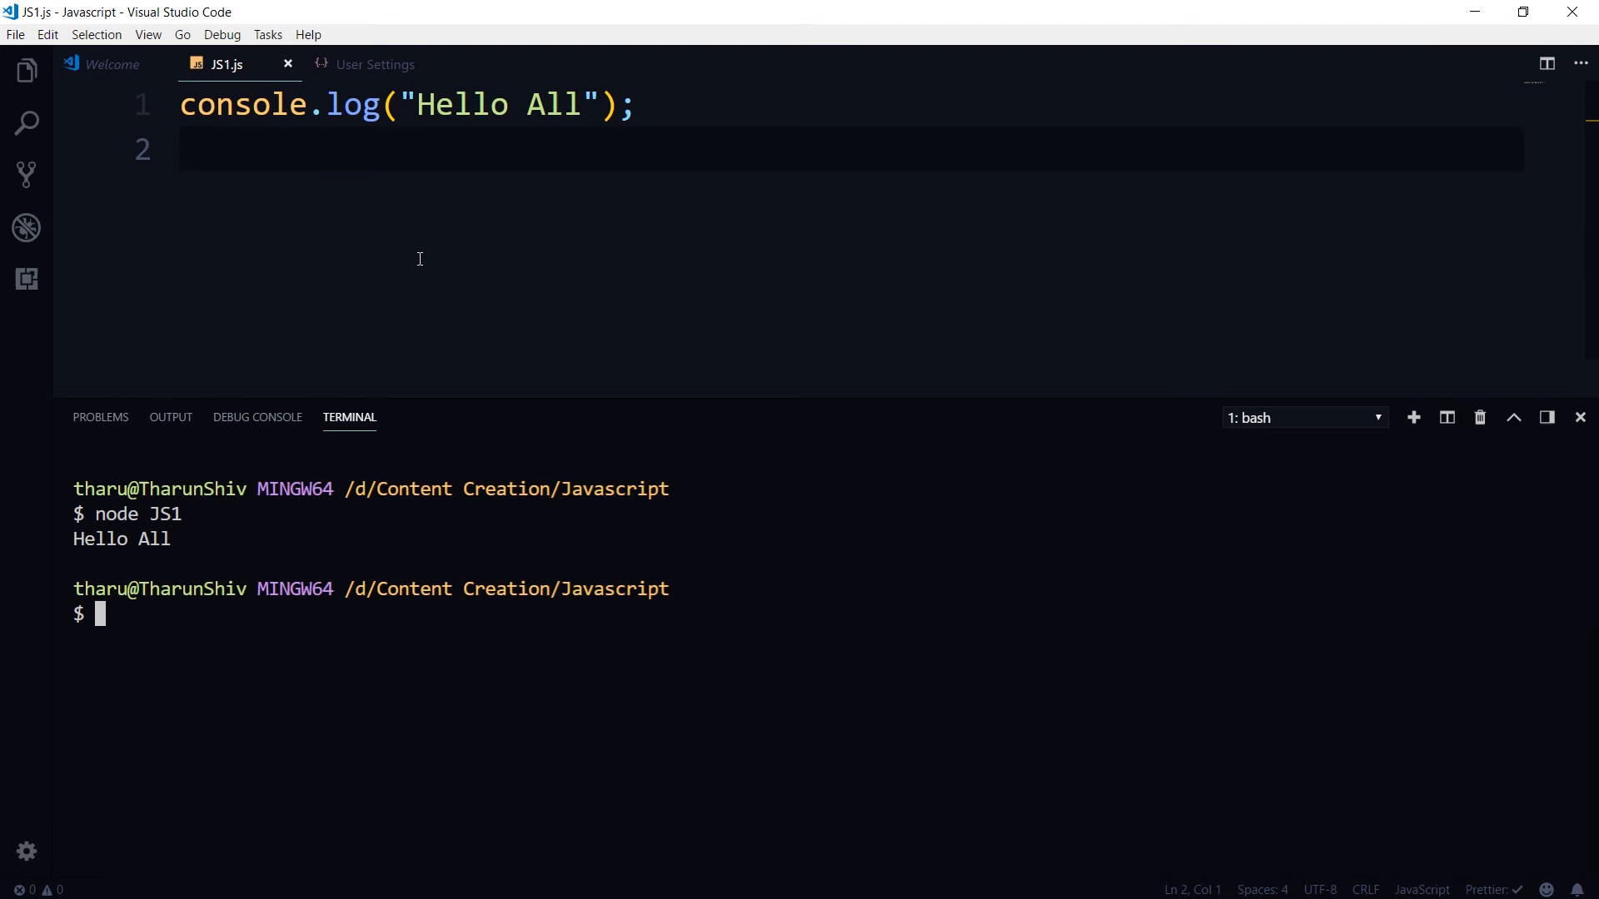
- Add a blank line above console.log, try a // line comment on it, then undo the comment
double_click(242, 103)
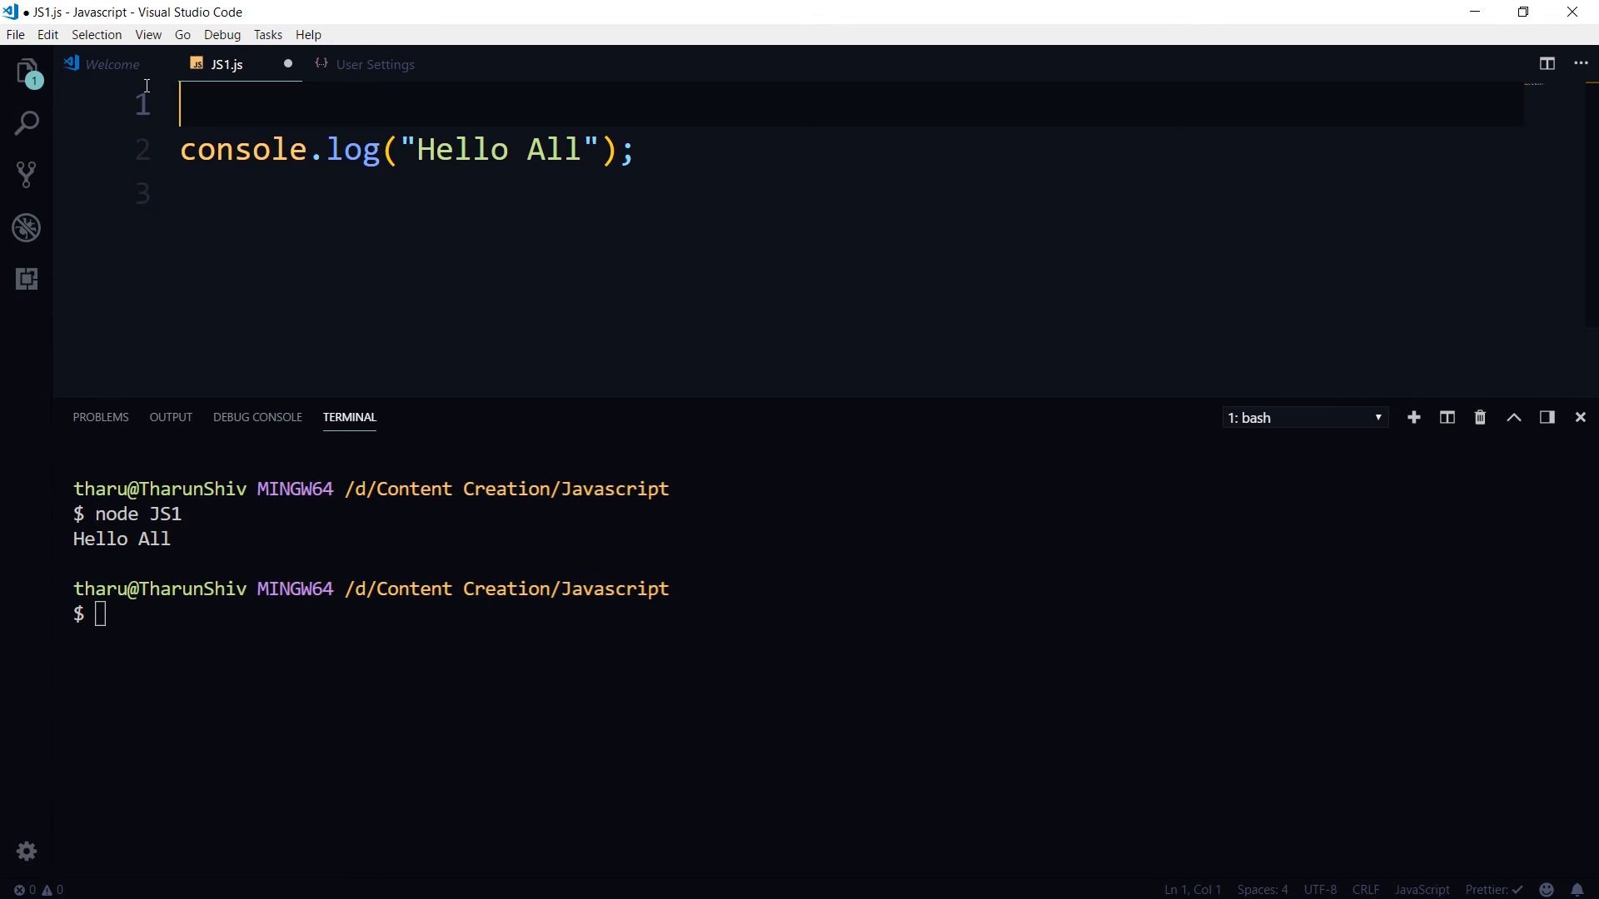
double_click(242, 150)
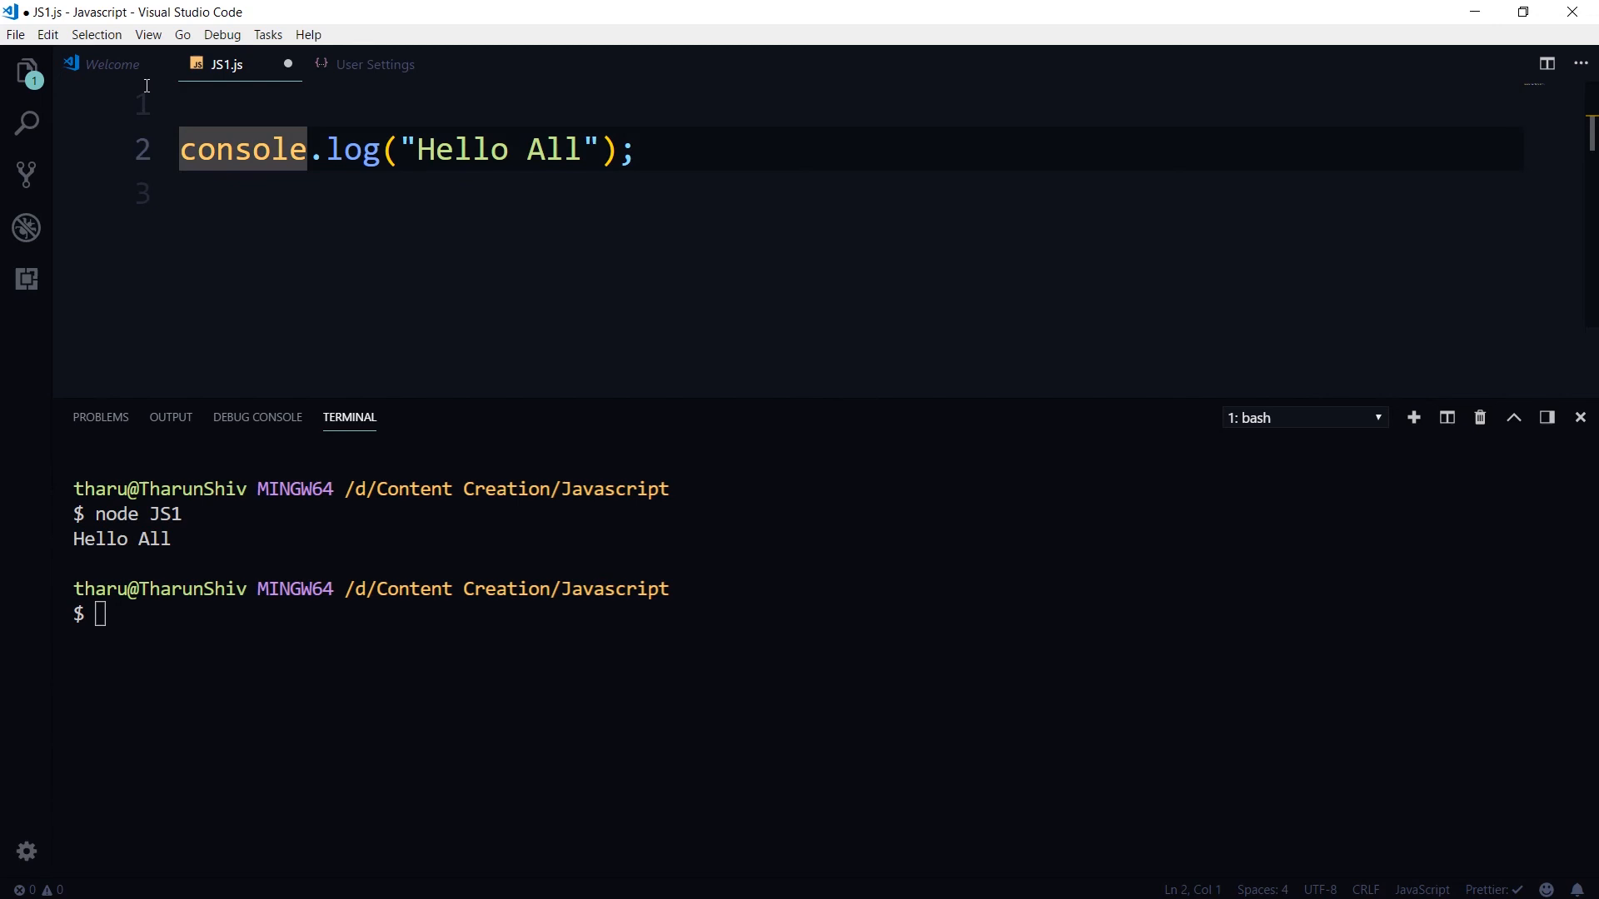
type("//")
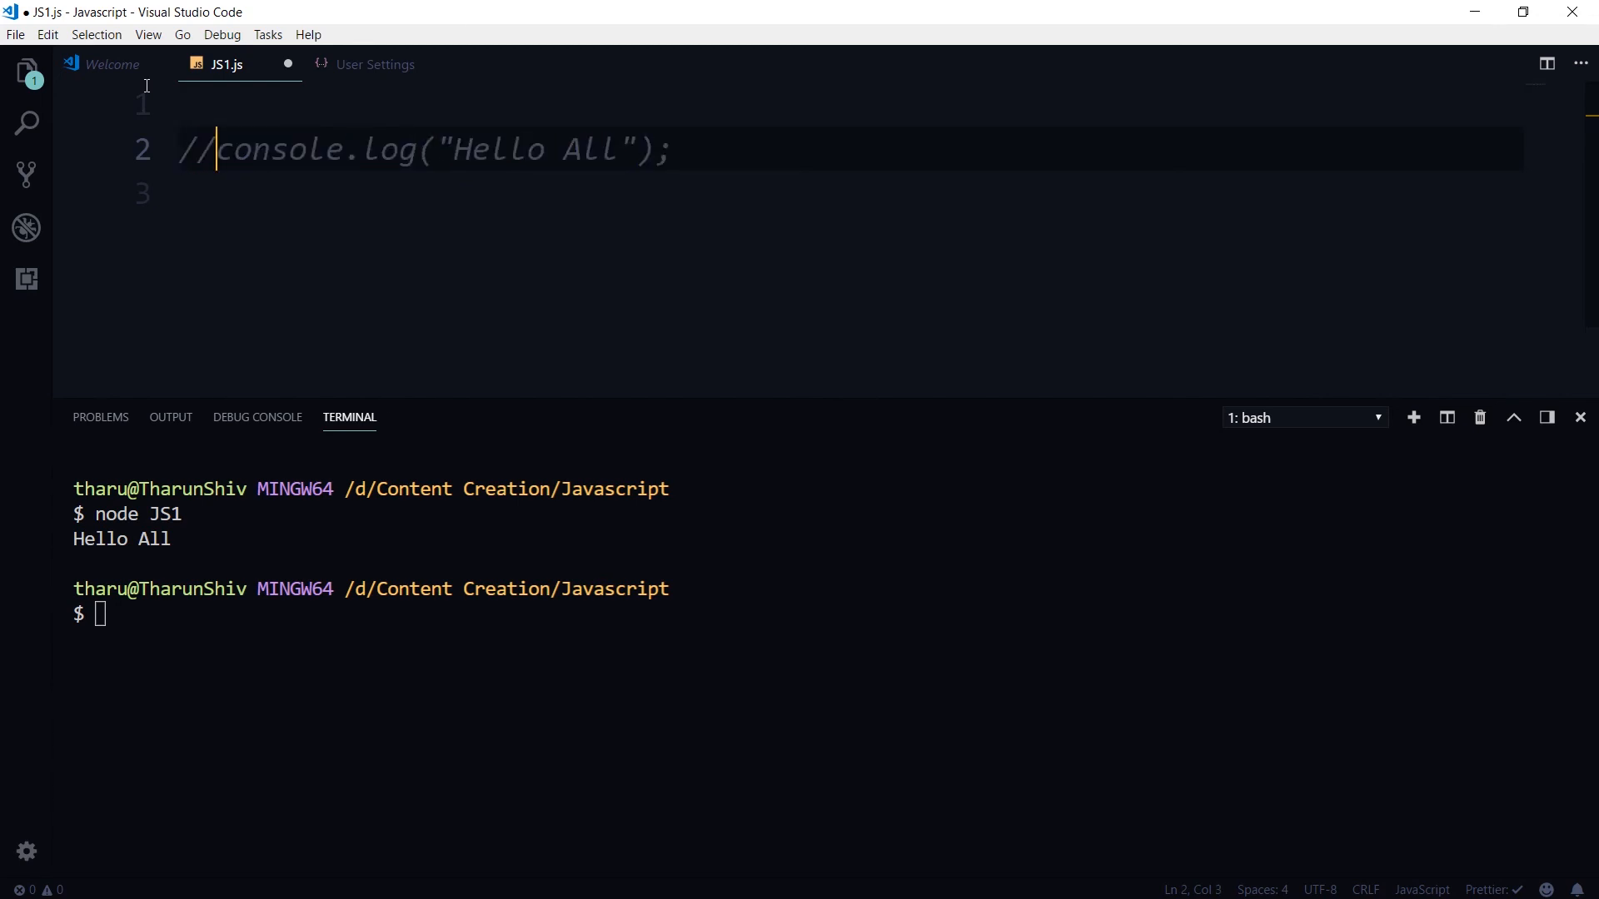
key("Backspace")
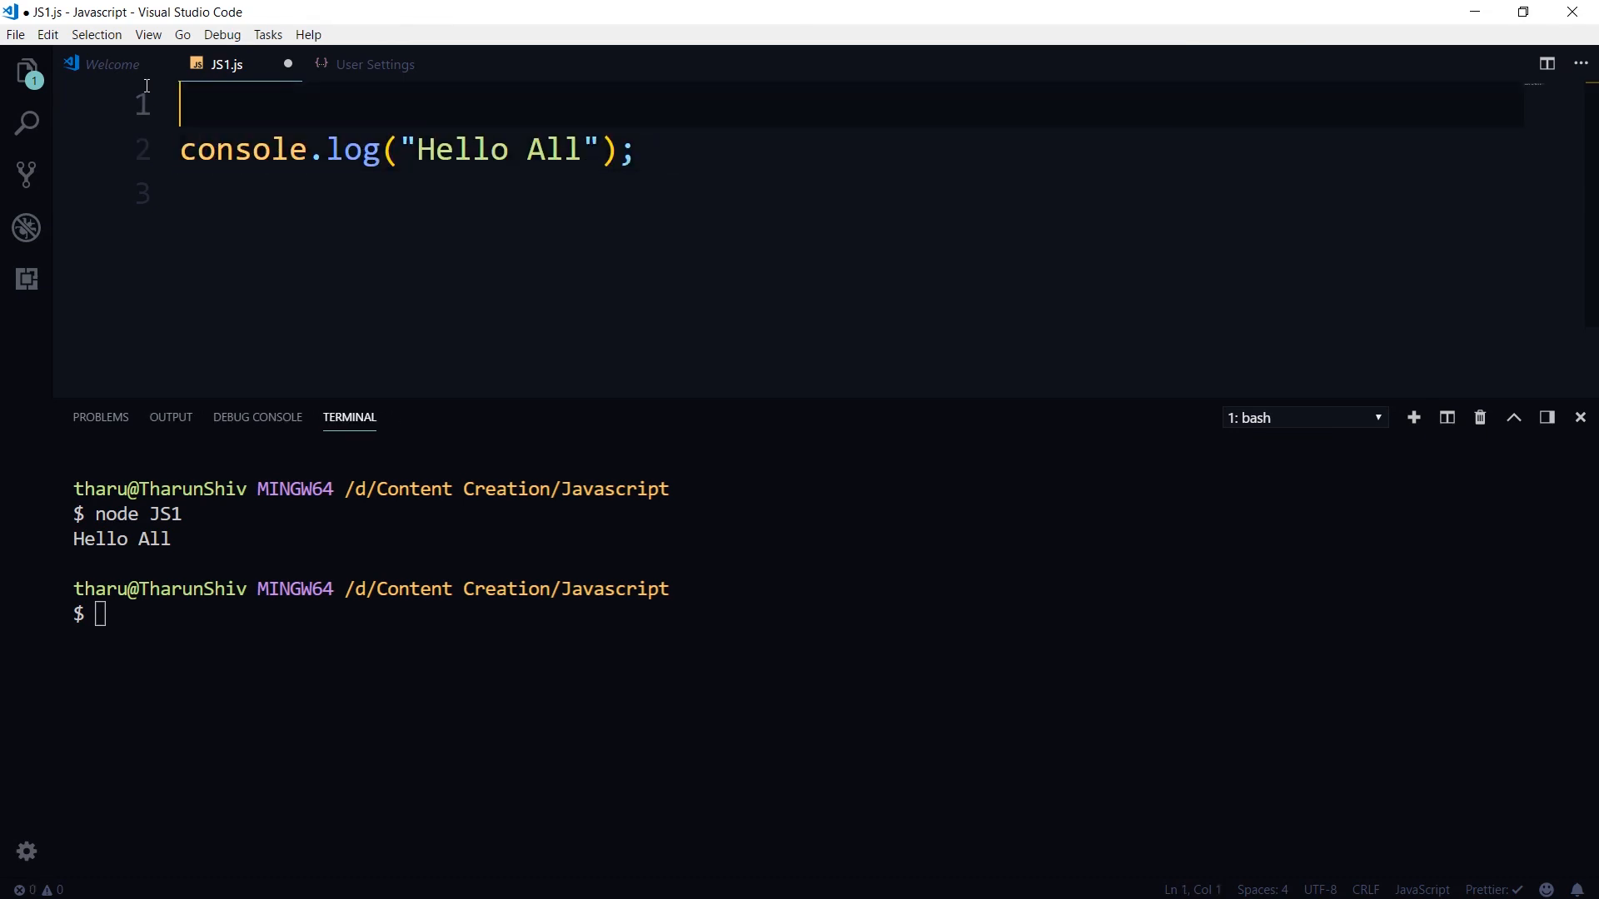
- Declare var Pan = "Hello All", log Pan instead, rerun node JS1 and leave the cursor on a new third line
type("var Pan = \"Hello All\";")
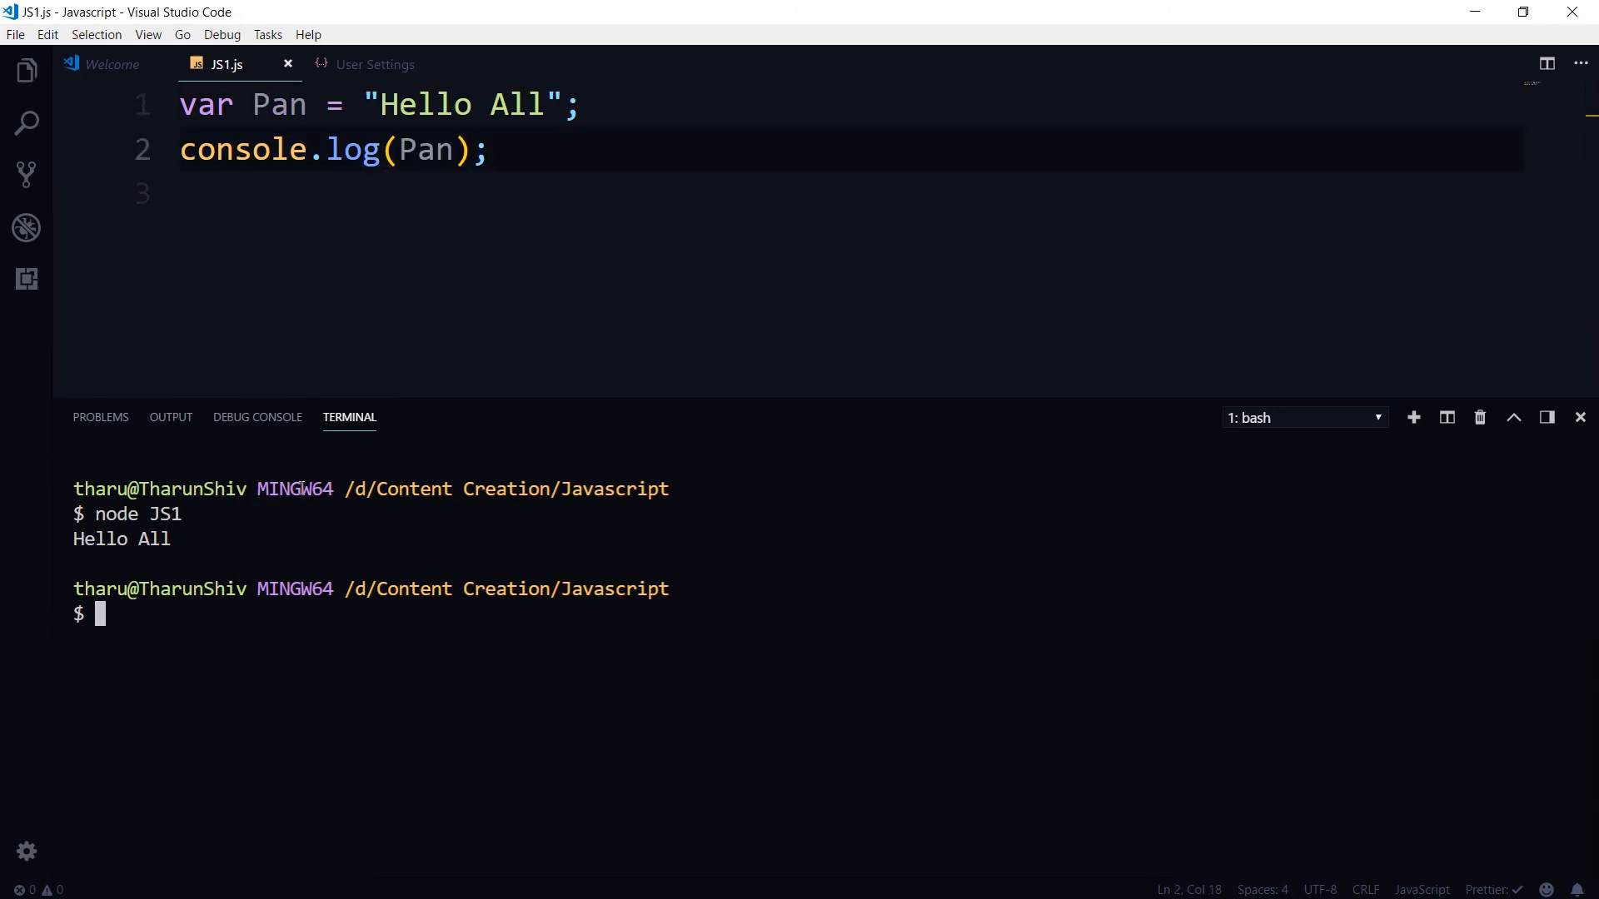
key("Return")
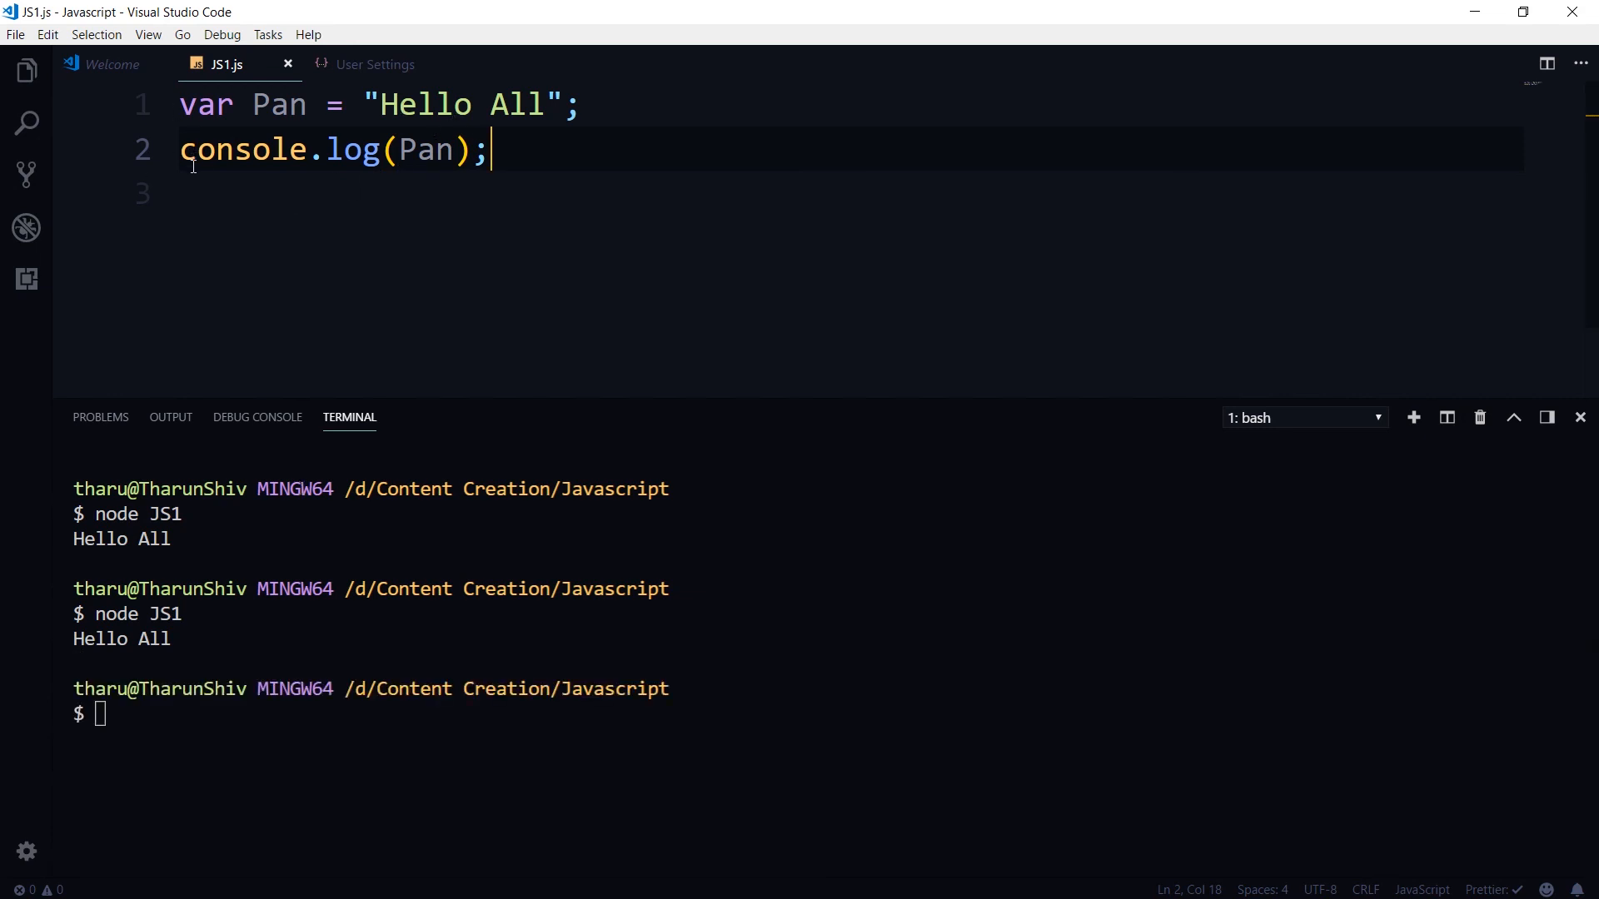
key("ctrl+a")
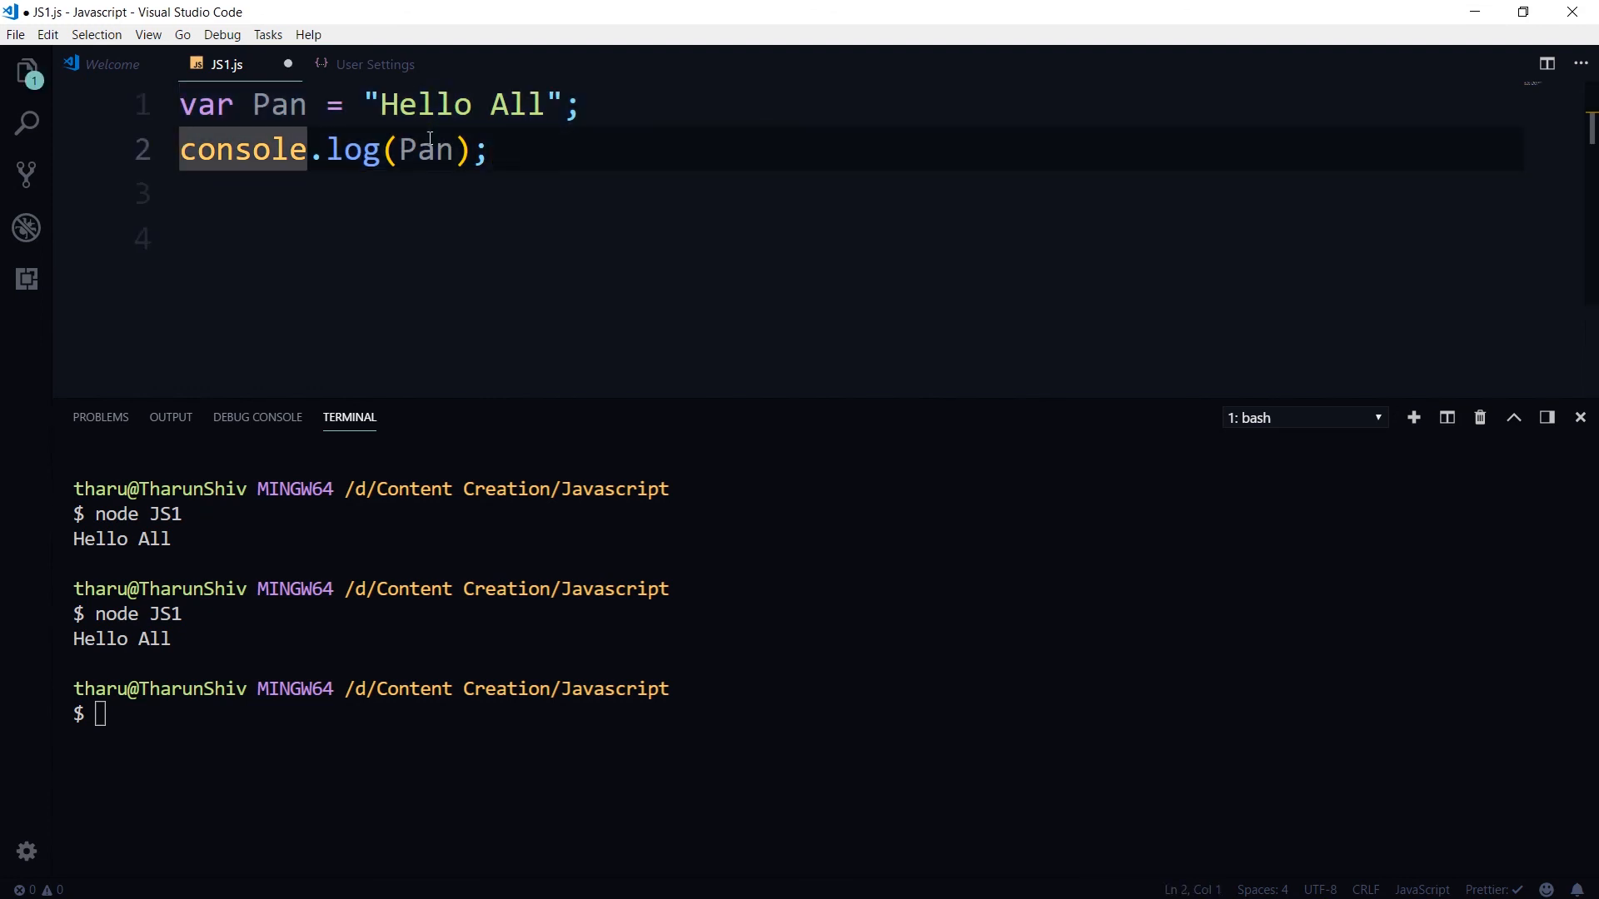
left_click(357, 105)
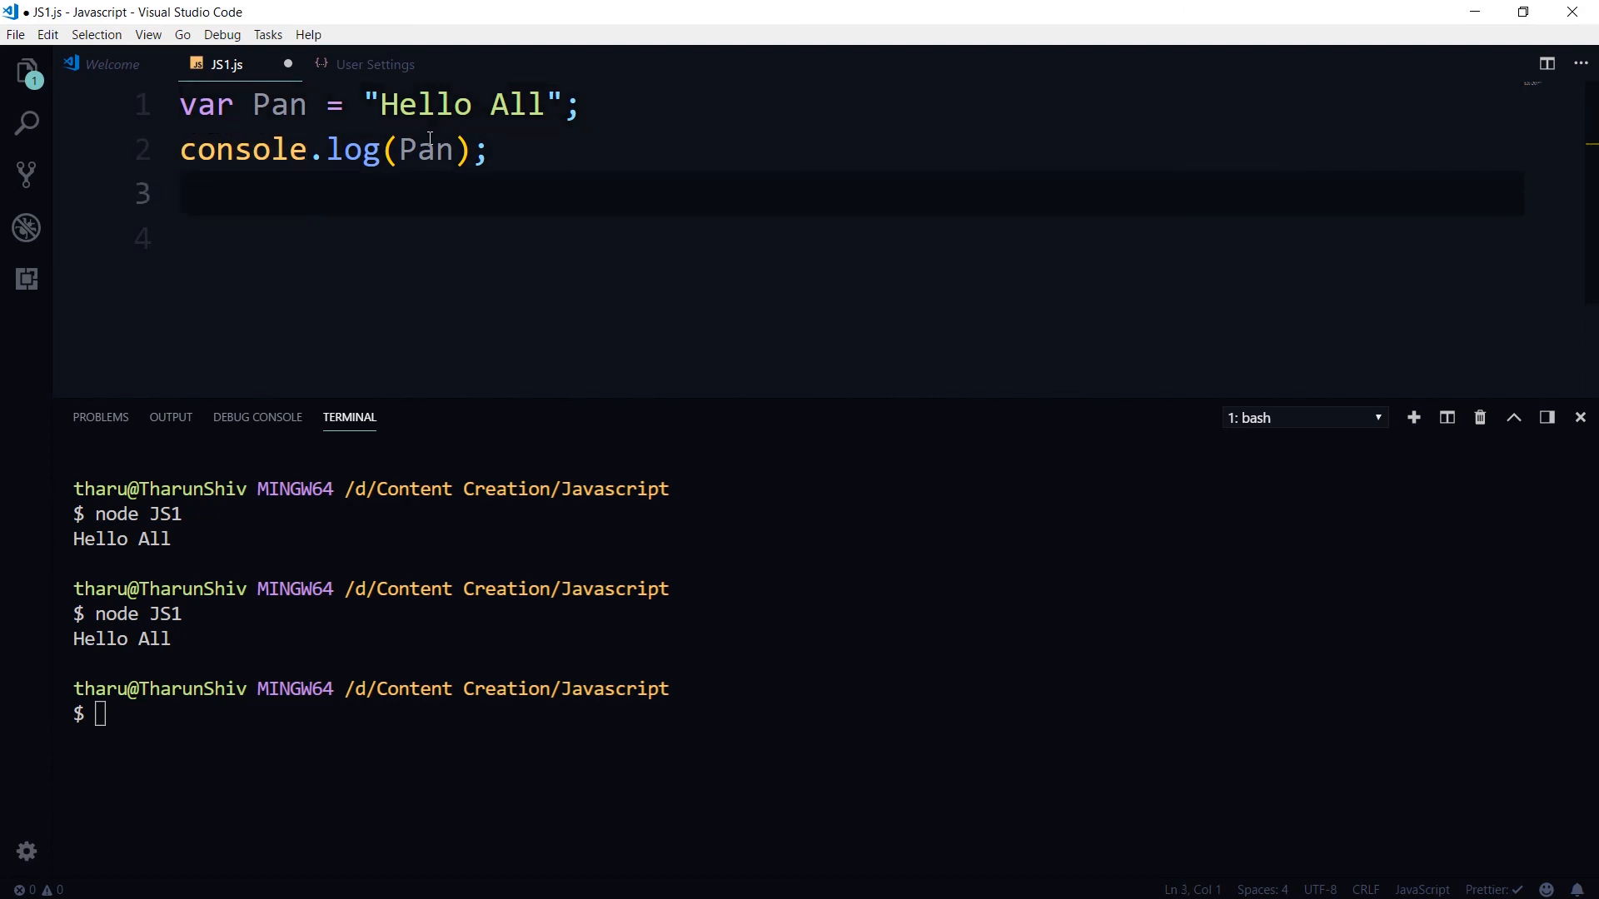
- Wrap both statements in /* */, save, and rerun node JS1 so nothing prints
type("*")
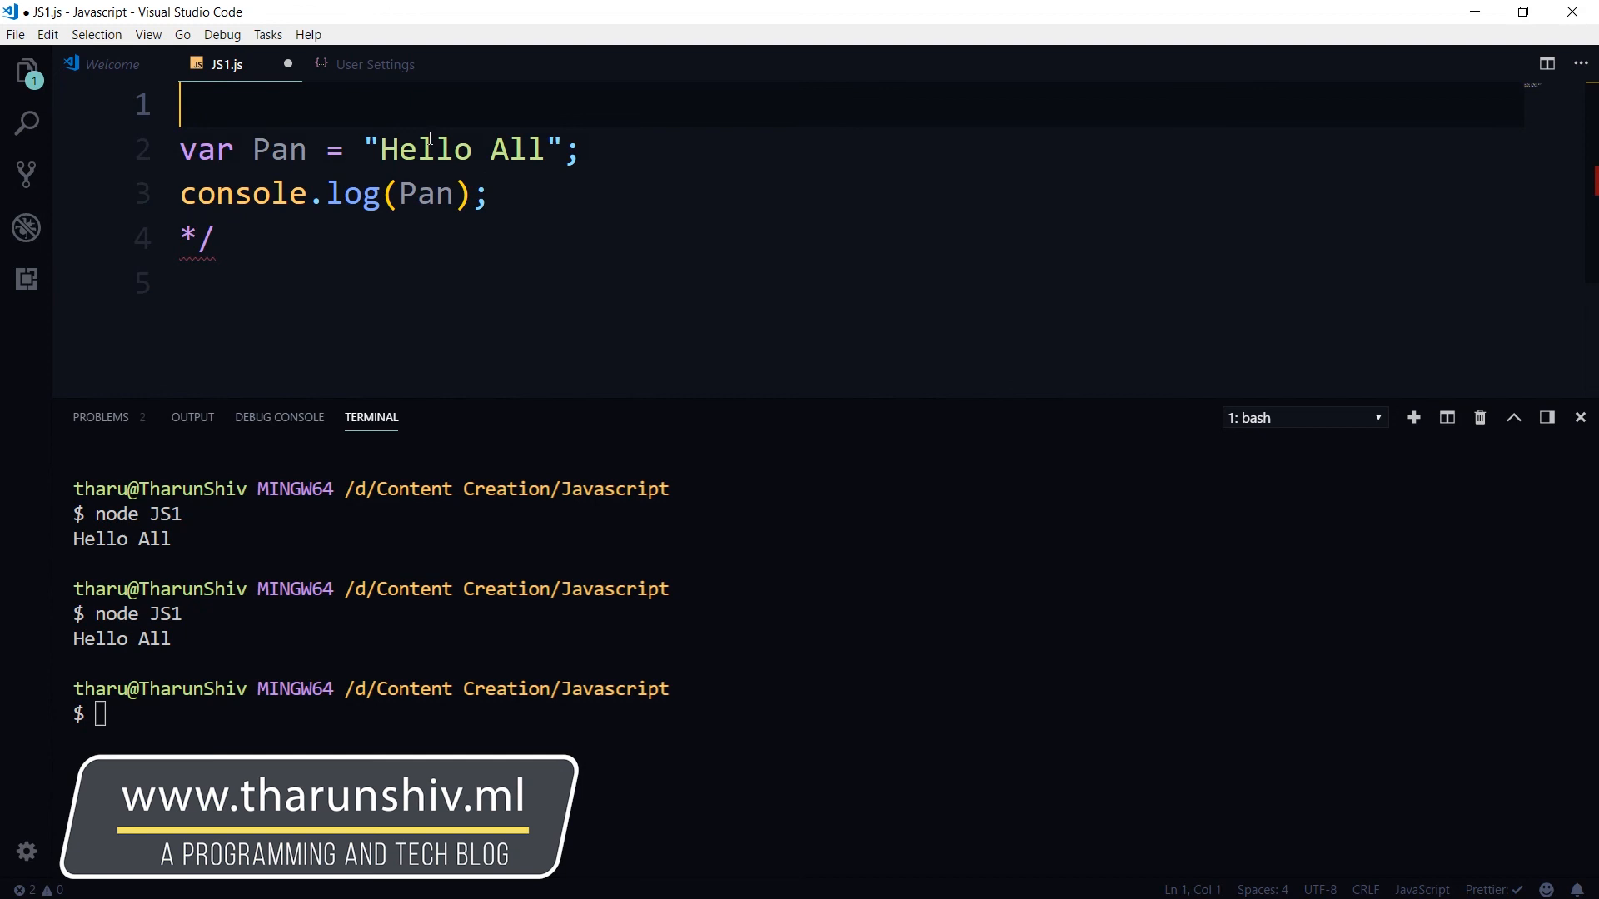
type("/*")
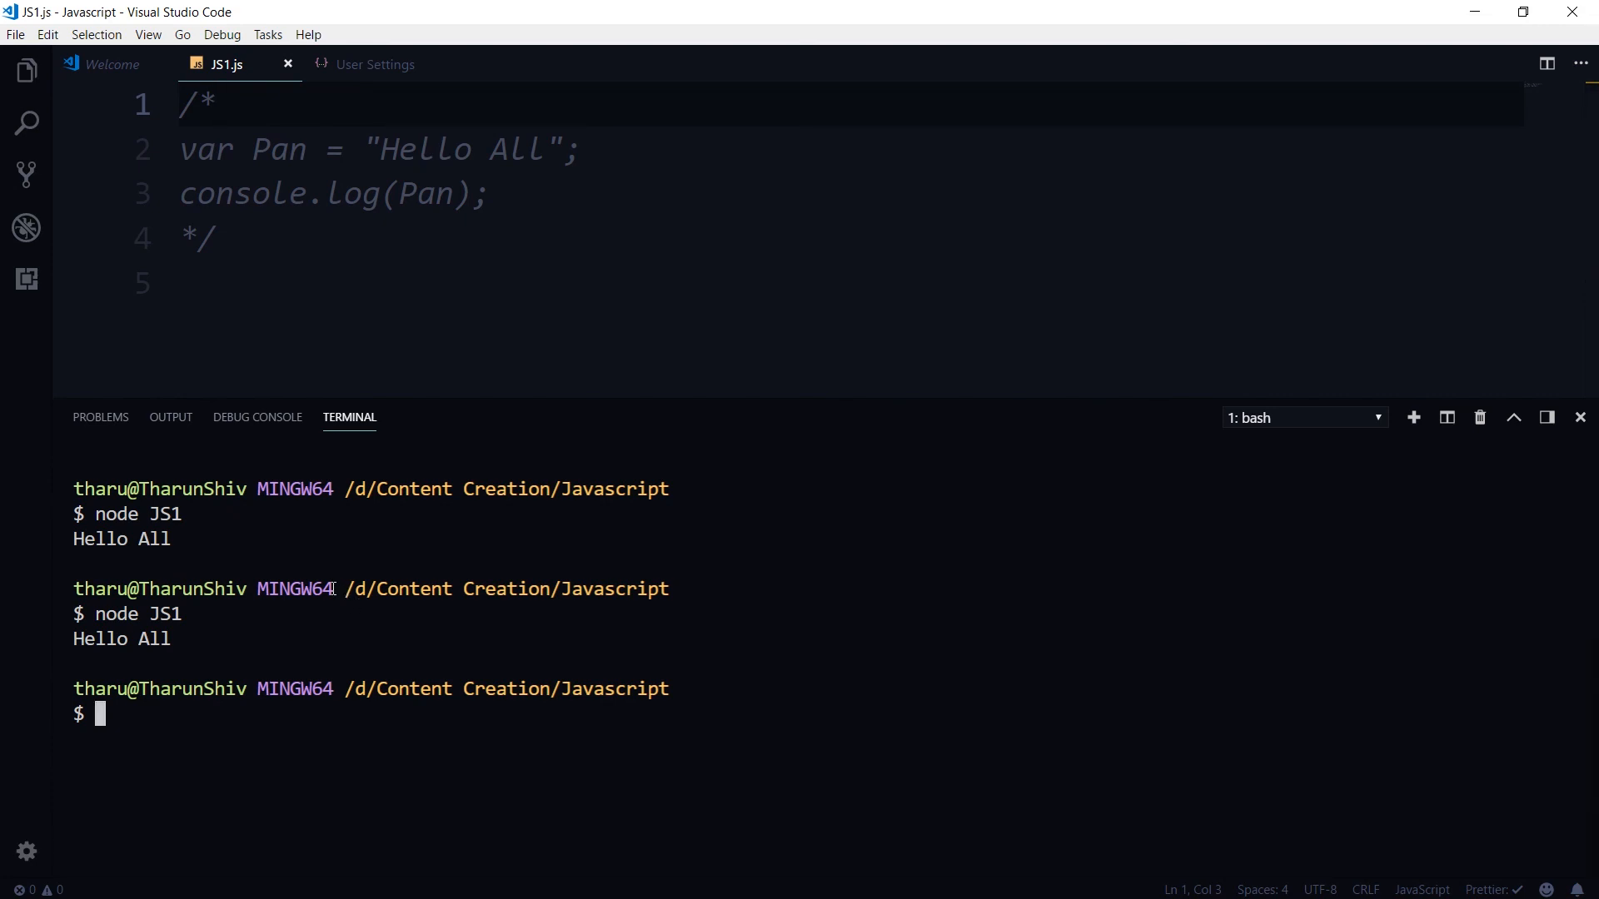
type("node JS1")
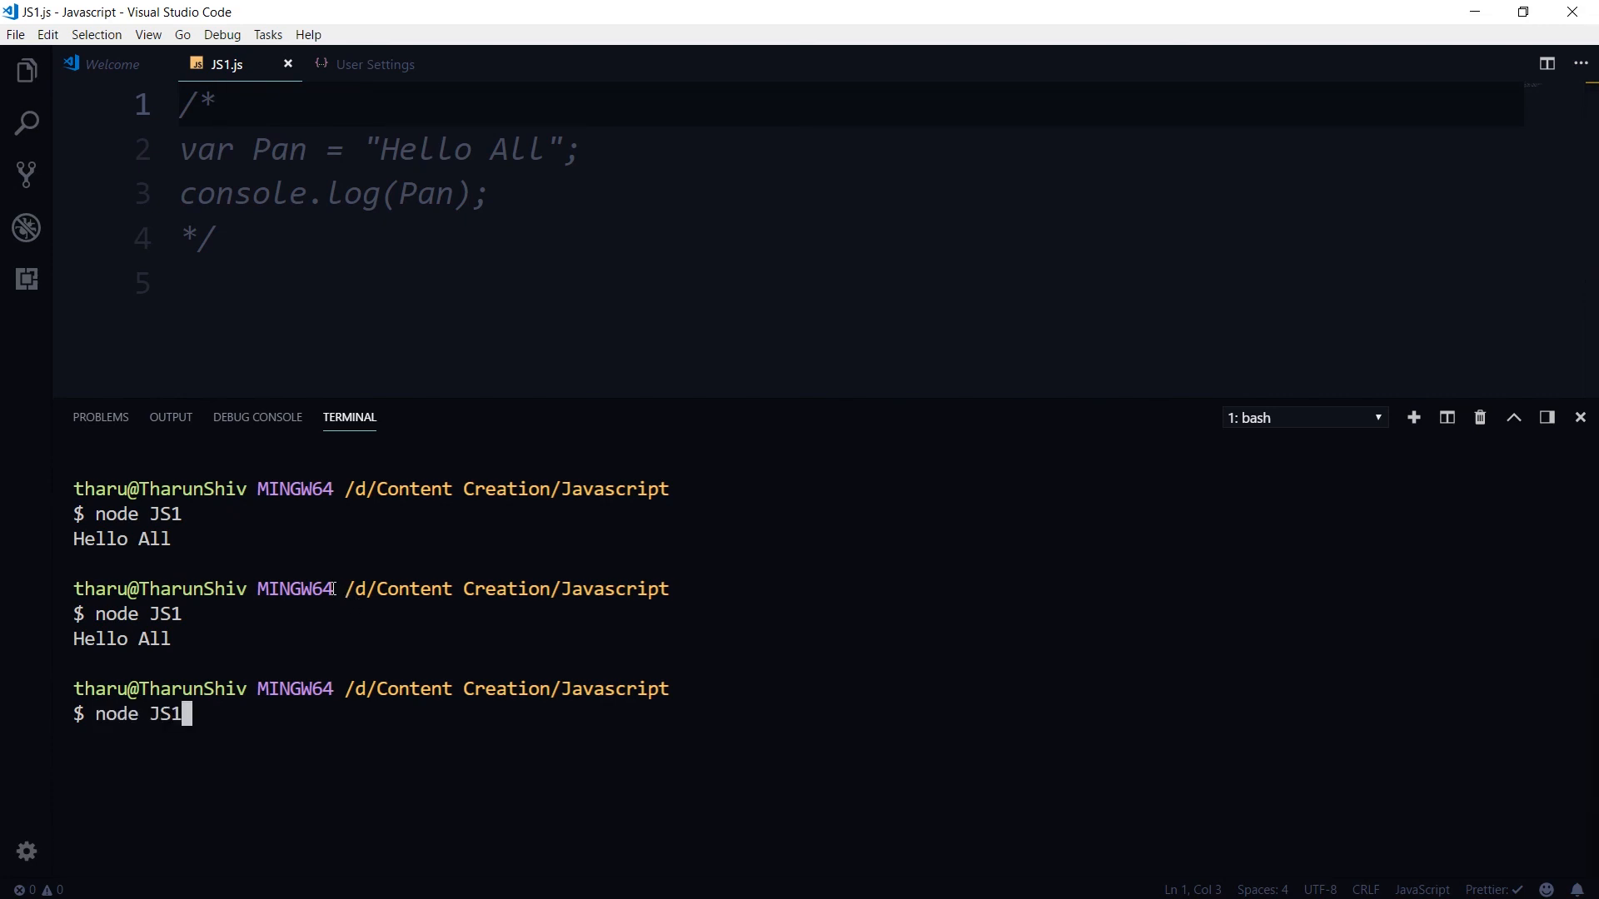
key("Return")
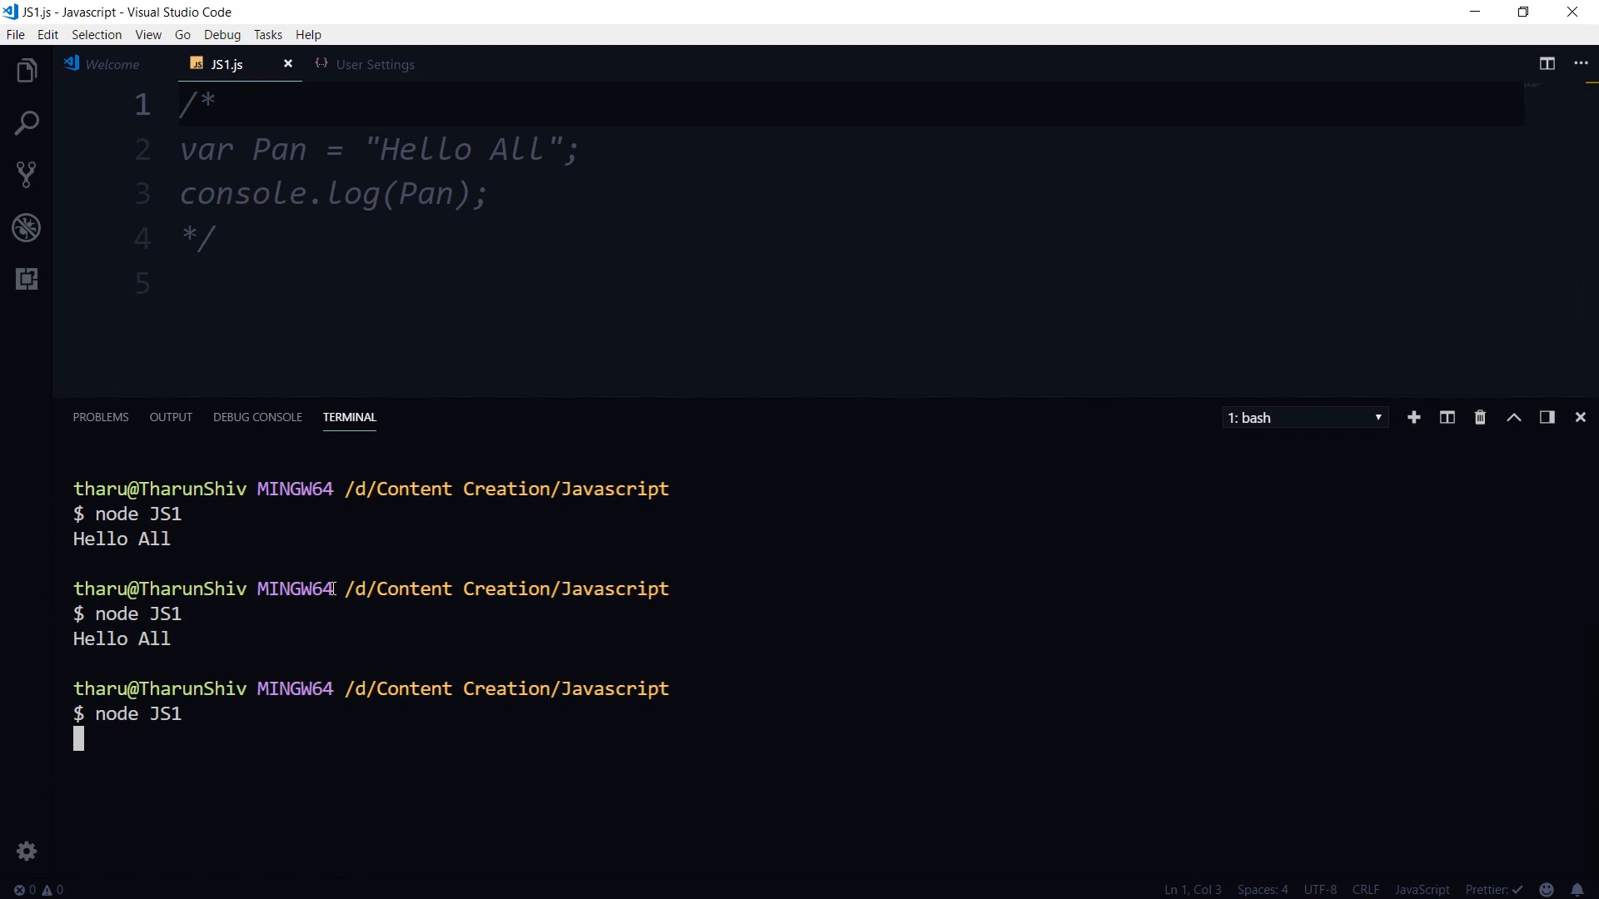
key("Return")
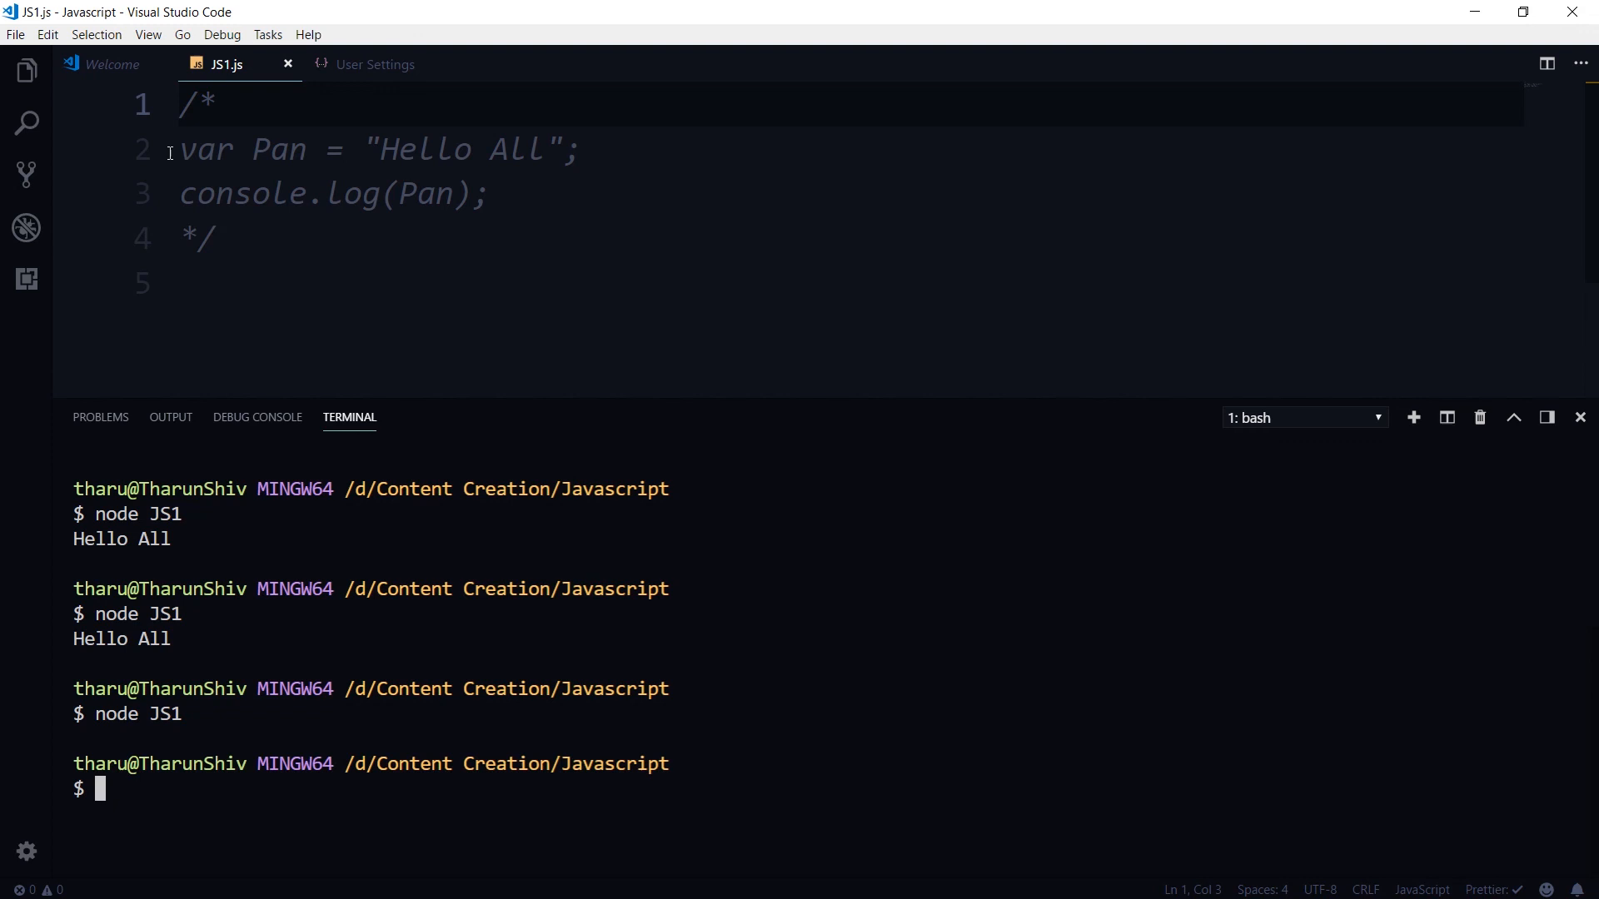
mouse_move(252, 150)
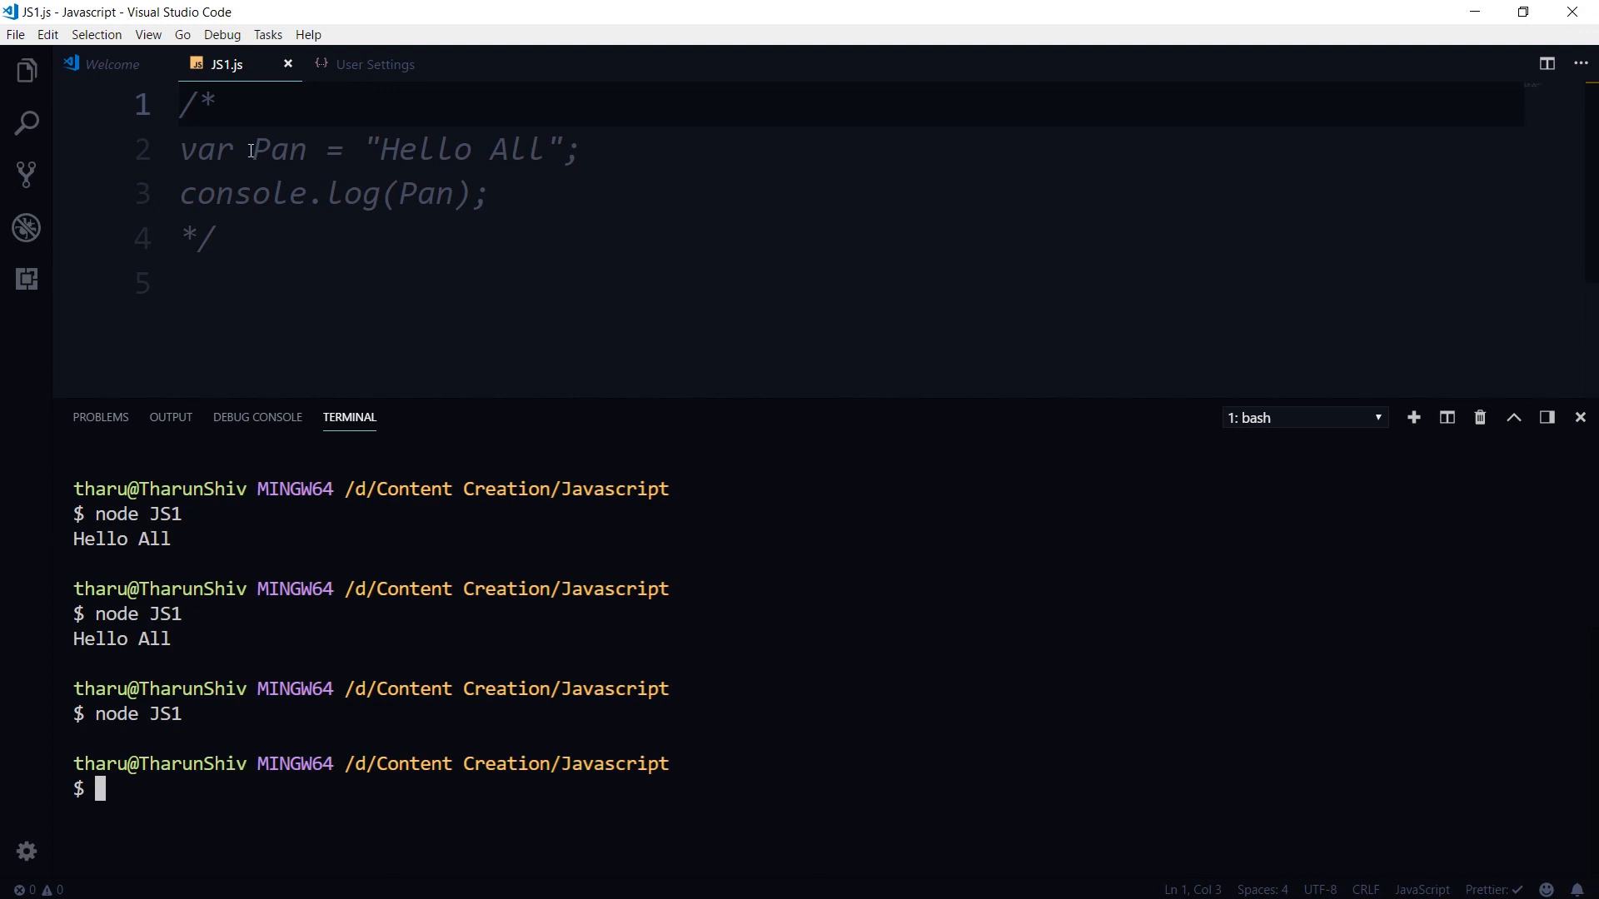
mouse_move(174, 121)
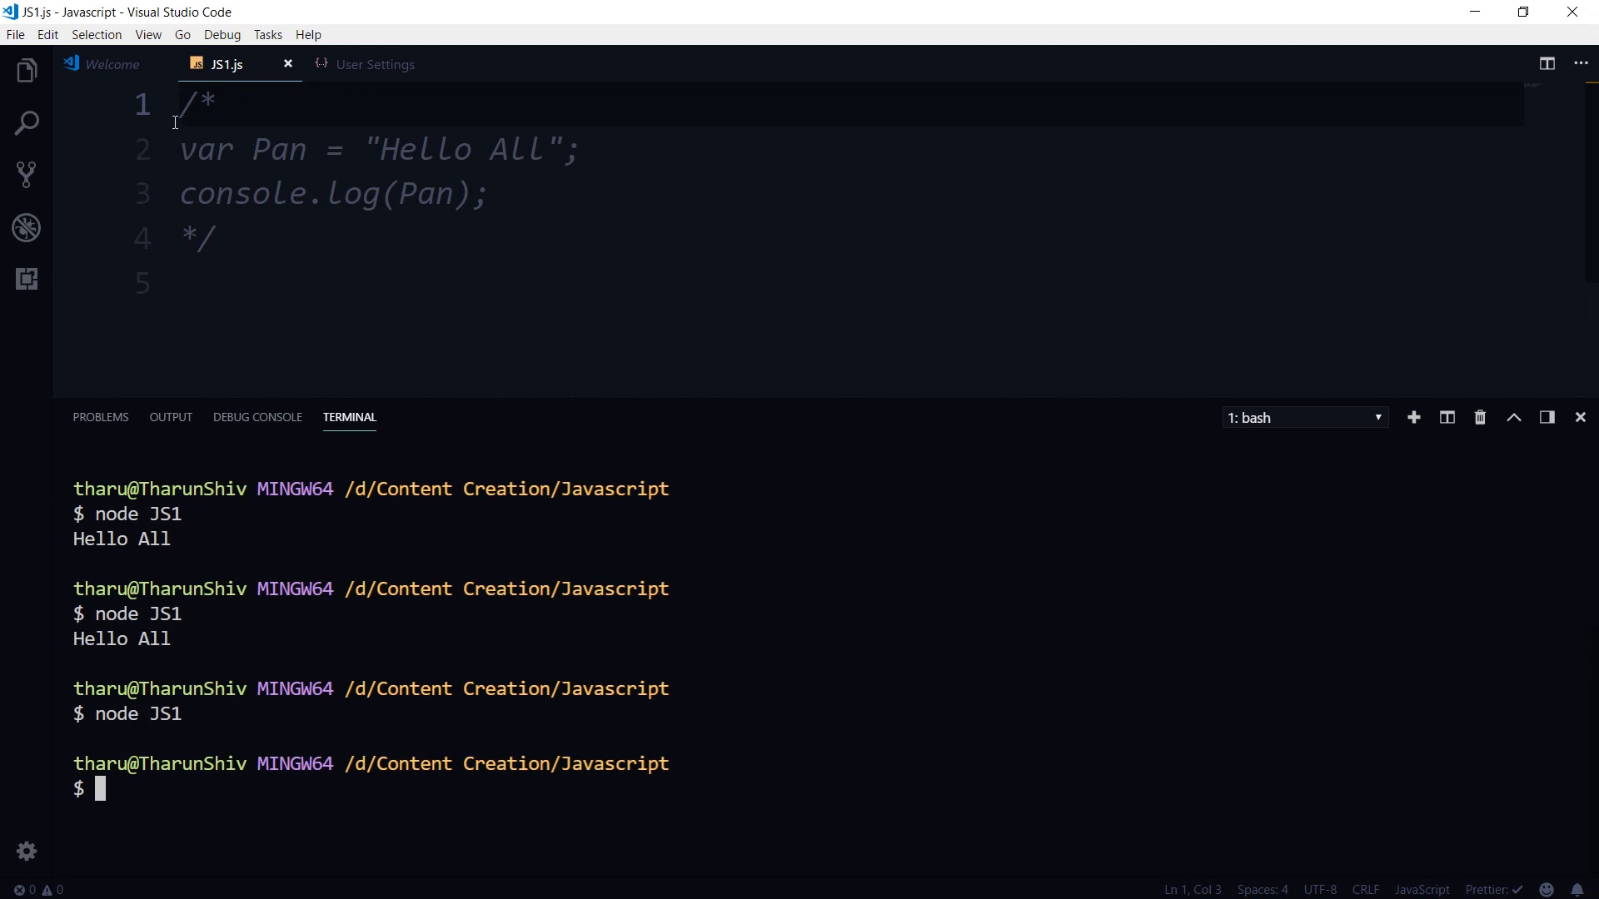